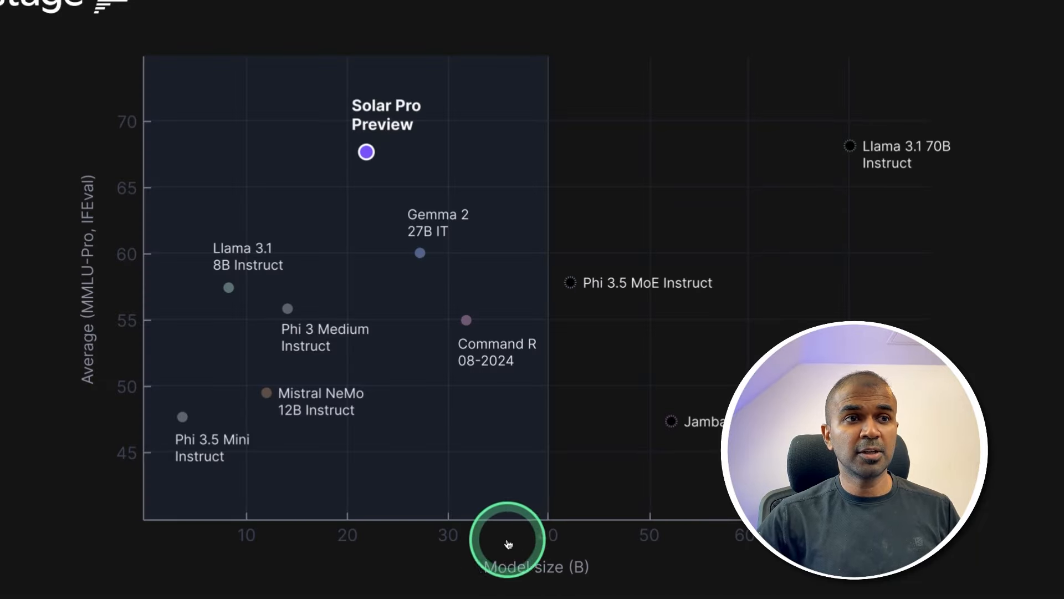
mouse_move(86, 272)
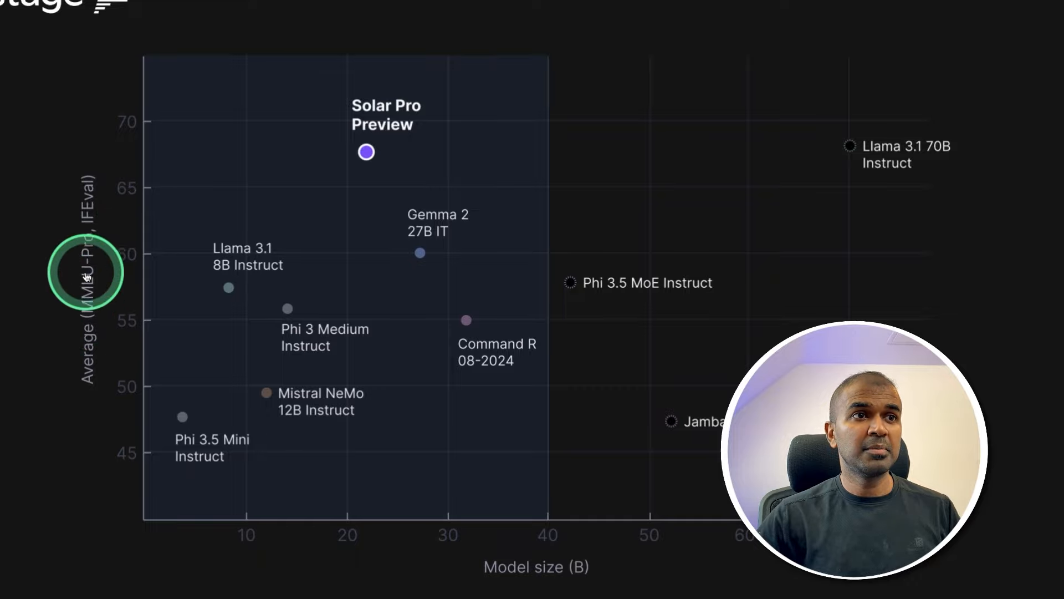
mouse_move(334, 145)
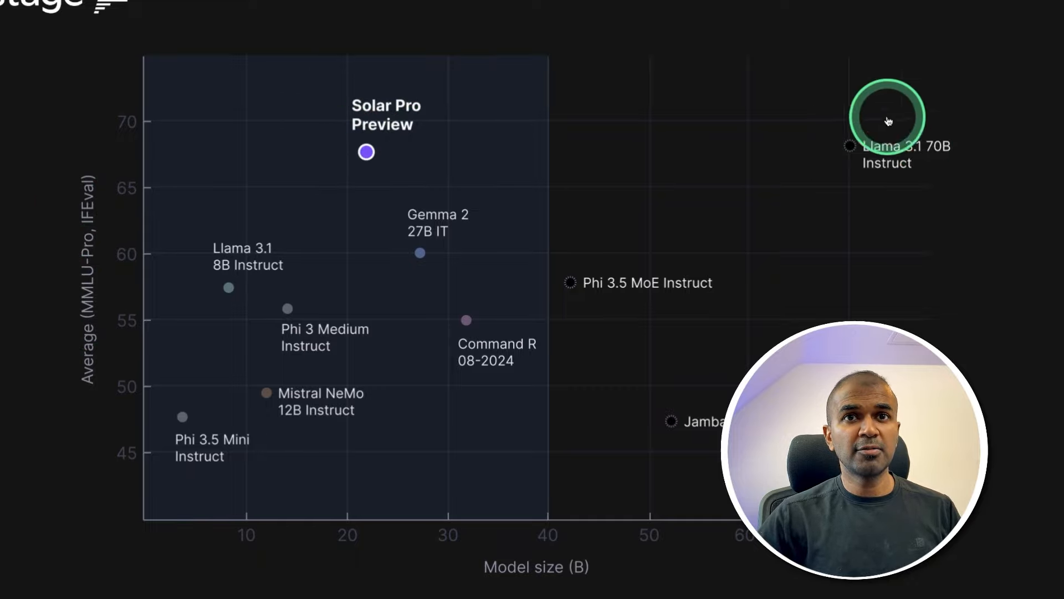
mouse_move(931, 147)
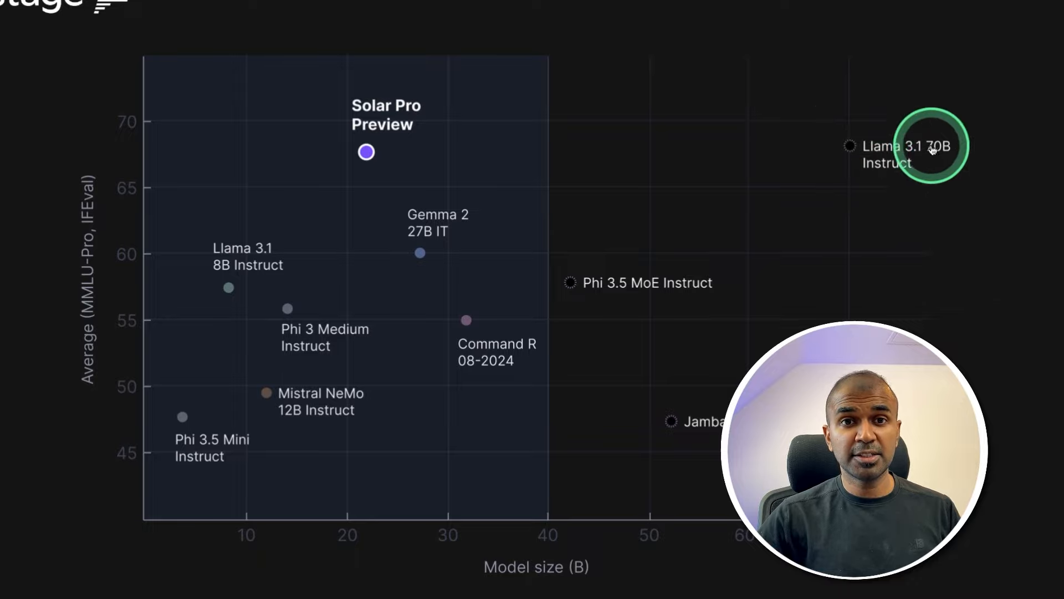
mouse_move(562, 557)
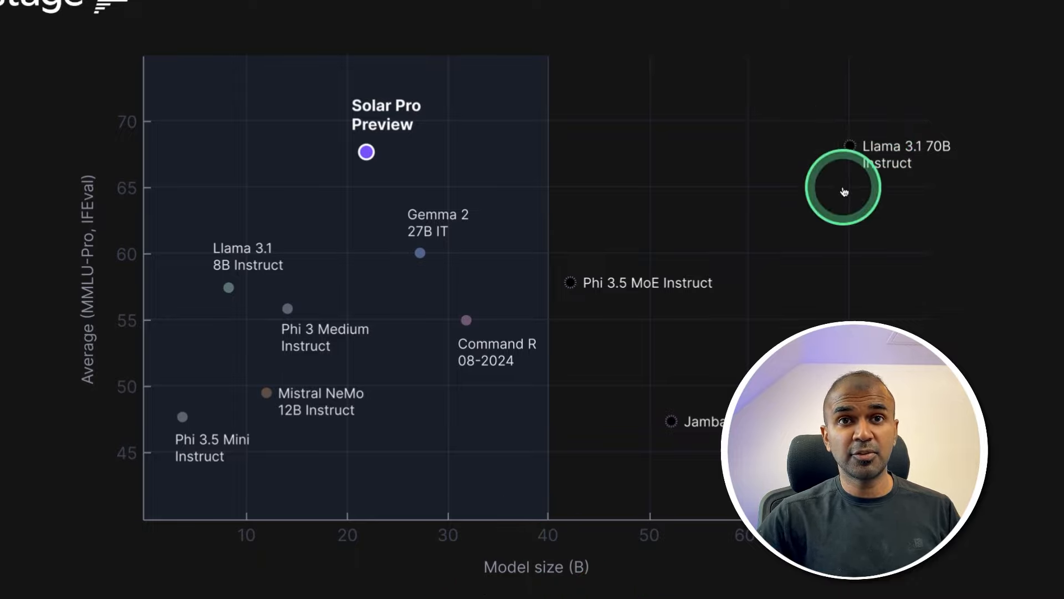
mouse_move(347, 150)
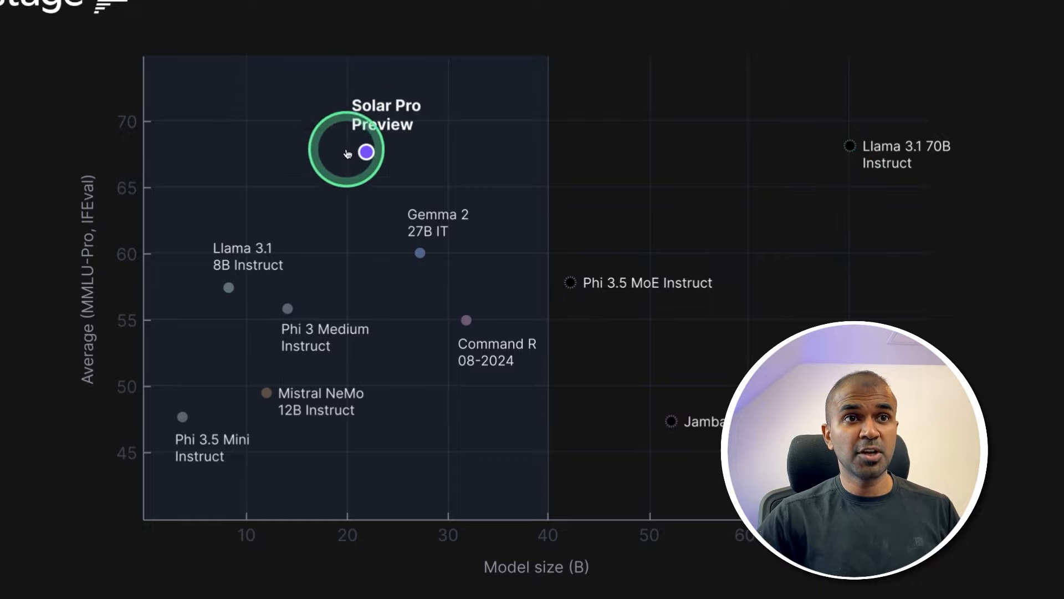
mouse_move(361, 526)
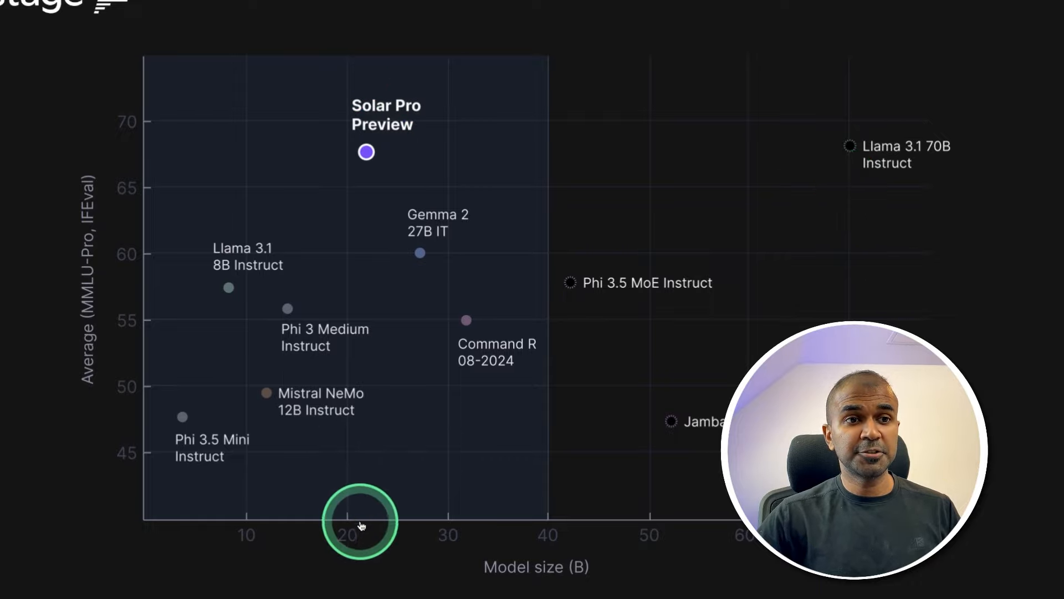
mouse_move(377, 189)
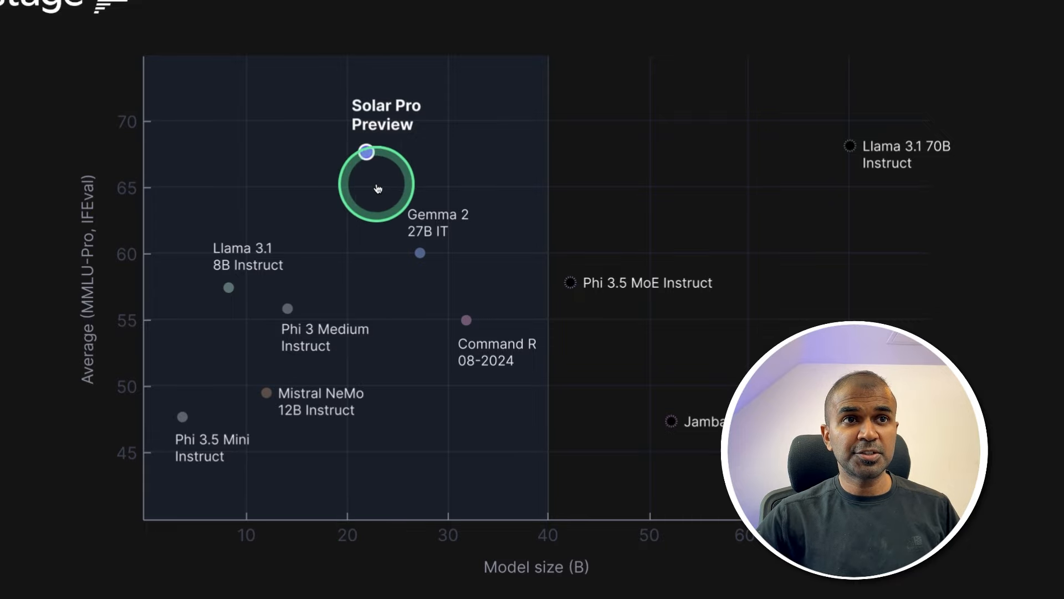
Scroll the Upstage blog past the single-GPU benchmark table to the depth up-scaling paragraph
scroll(down, 3)
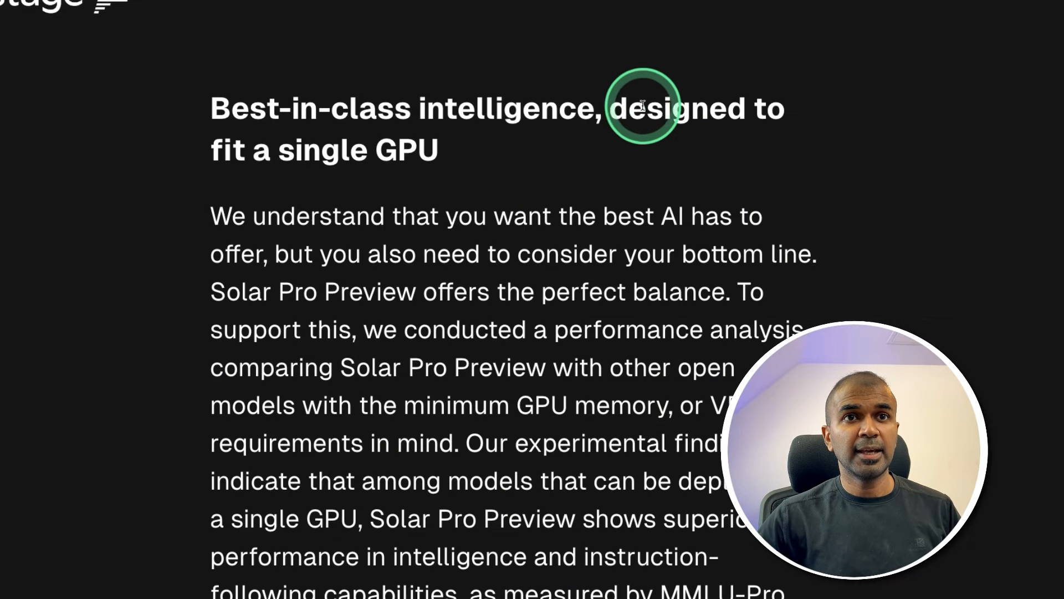
mouse_move(291, 151)
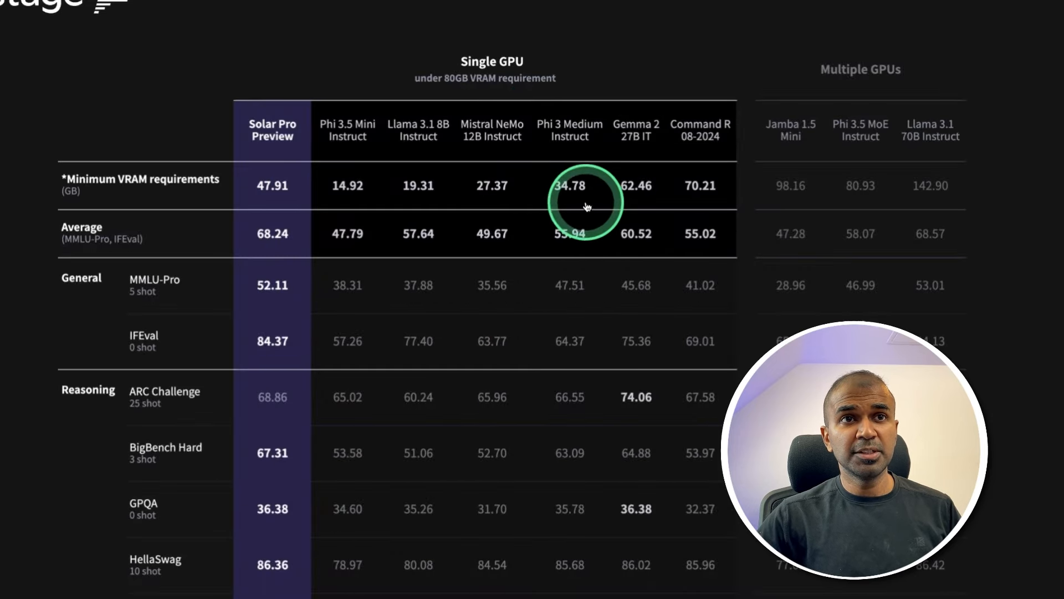
mouse_move(467, 102)
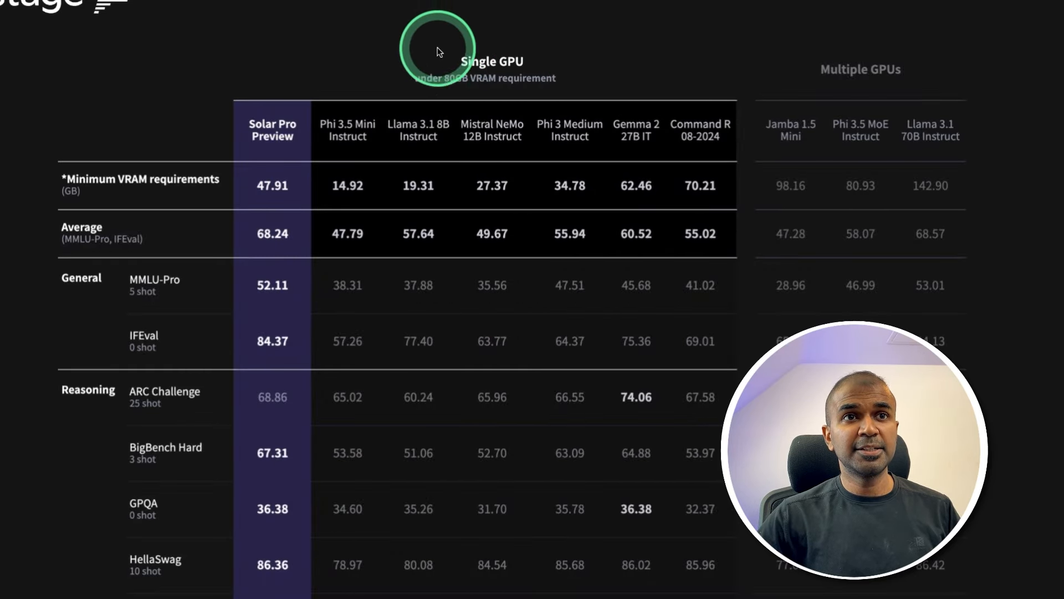
mouse_move(876, 48)
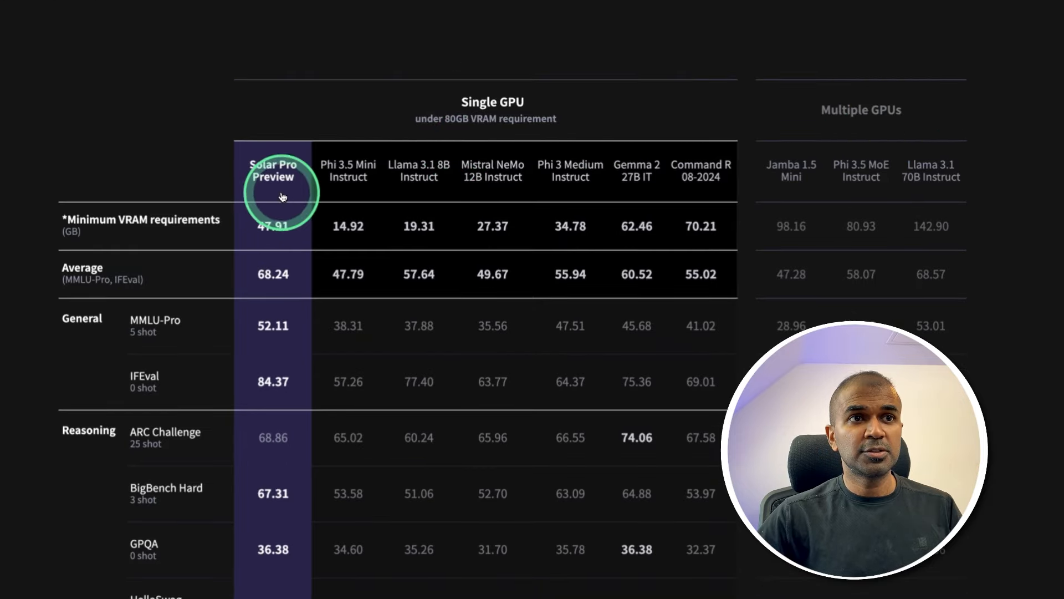
mouse_move(367, 167)
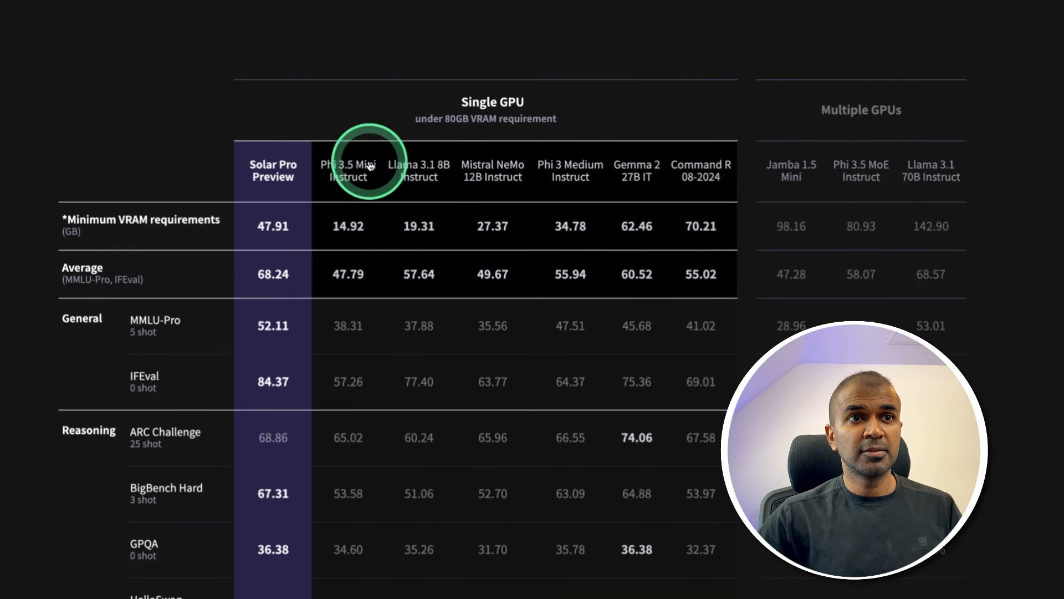
mouse_move(454, 184)
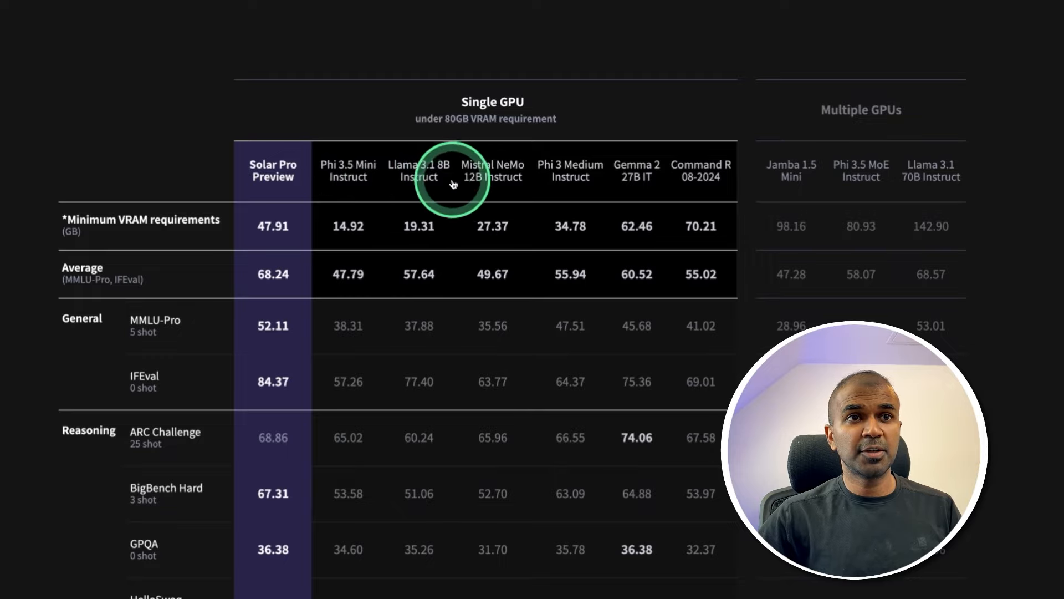
mouse_move(582, 168)
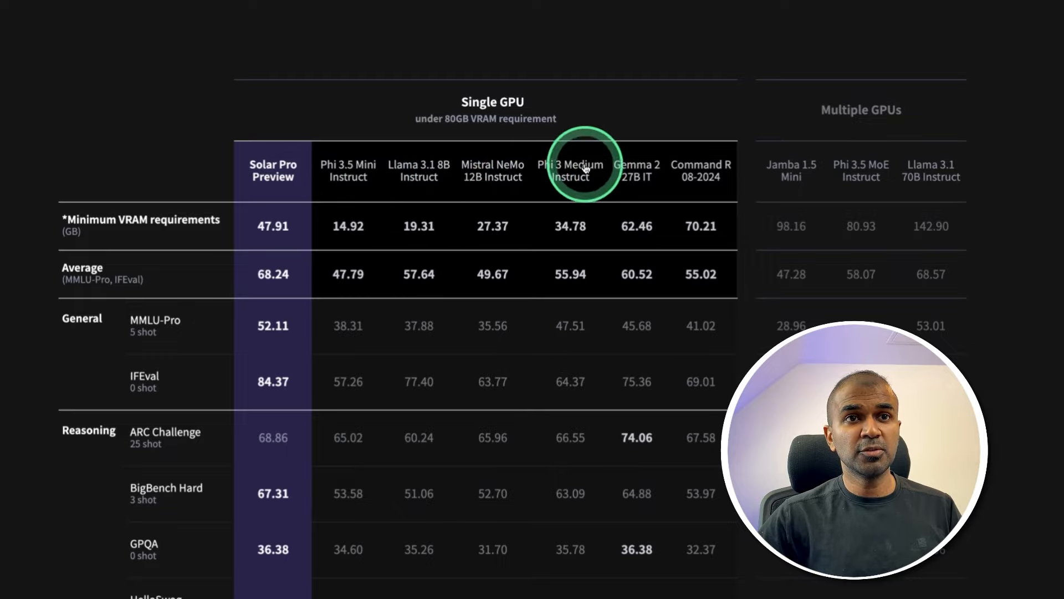
mouse_move(625, 181)
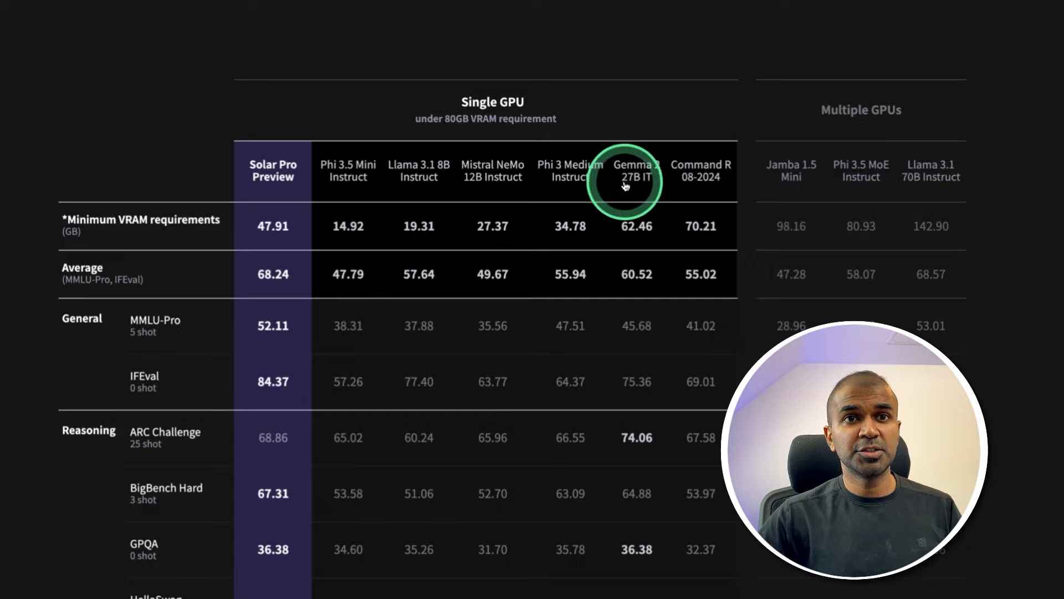
mouse_move(700, 180)
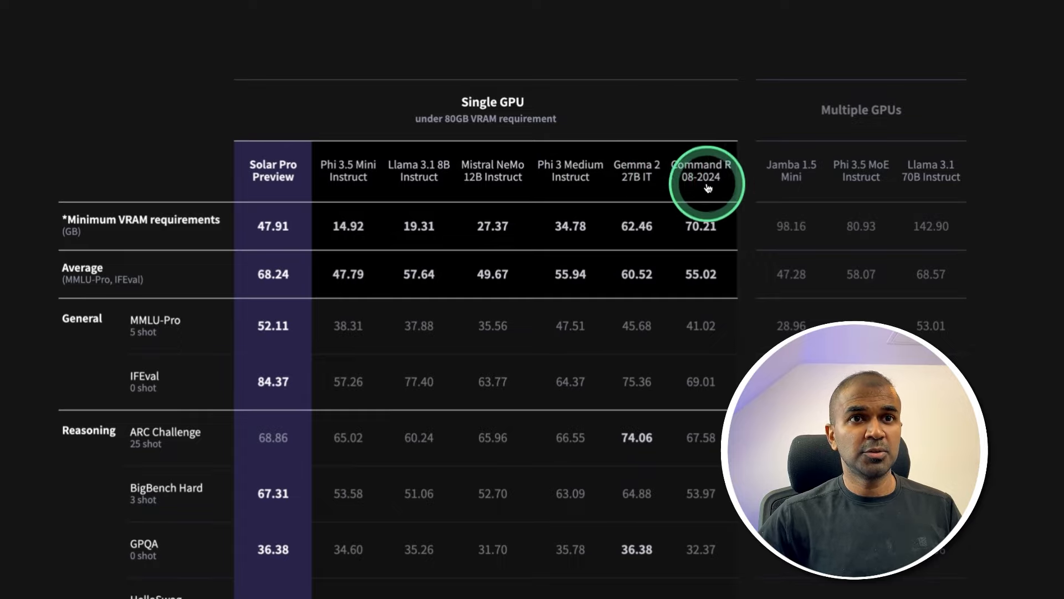
mouse_move(445, 141)
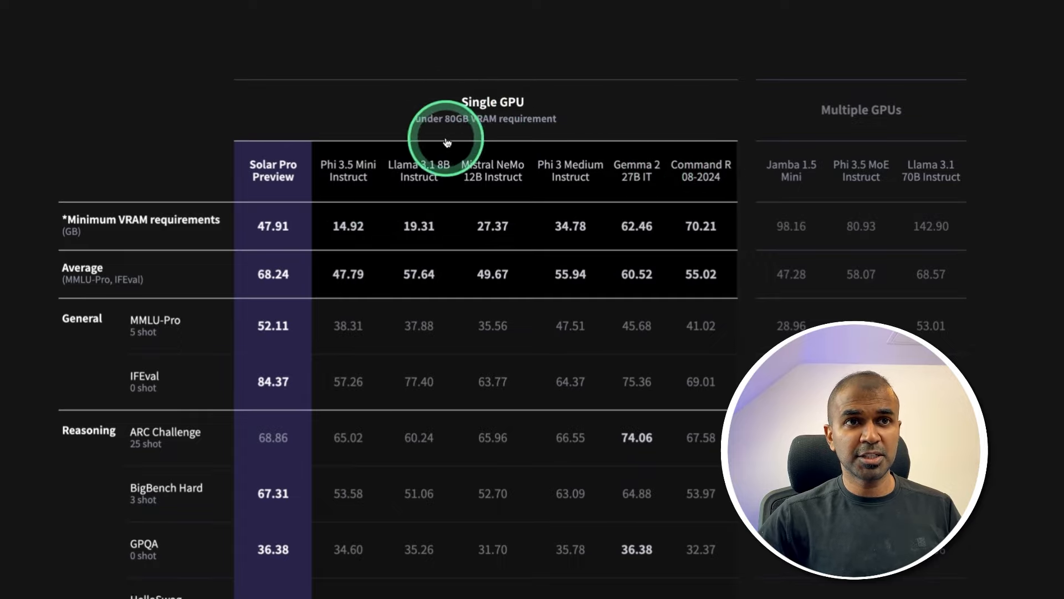
mouse_move(284, 325)
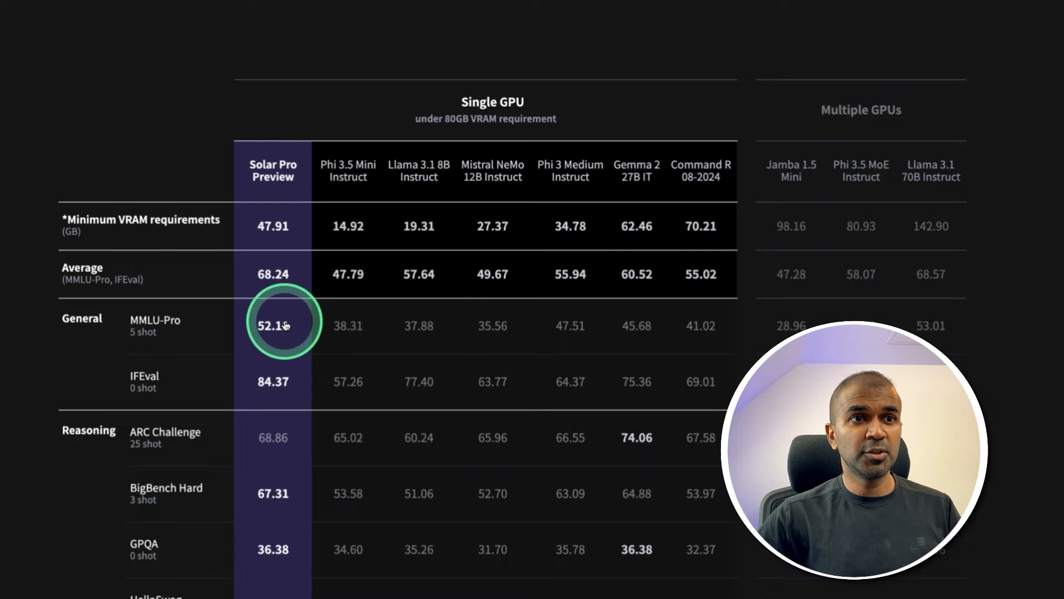
mouse_move(609, 234)
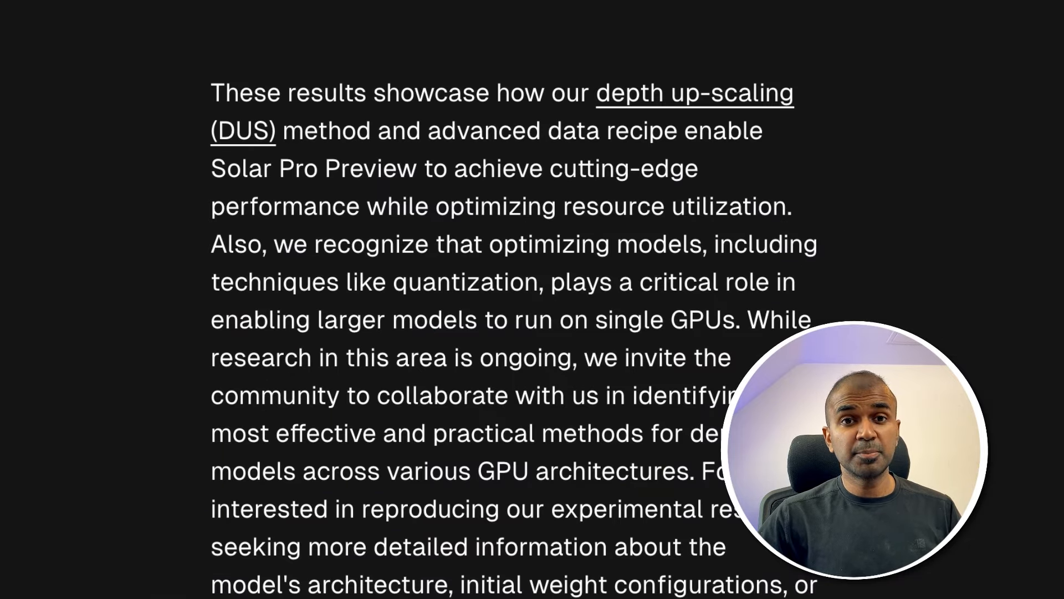
Scroll the Upstage blog down to the open-source availability paragraph
click(211, 146)
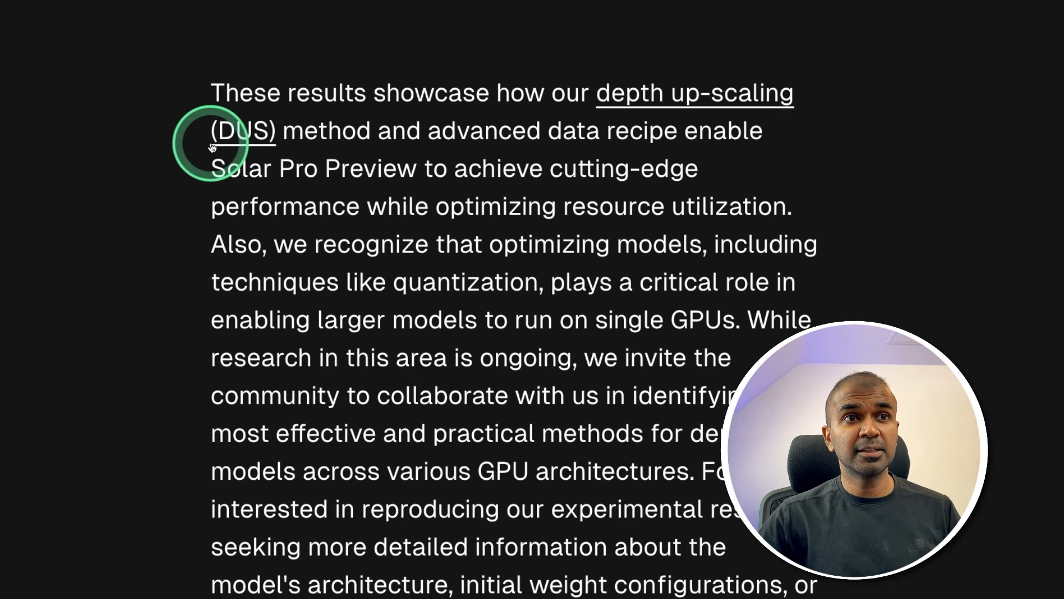
scroll(down, 3)
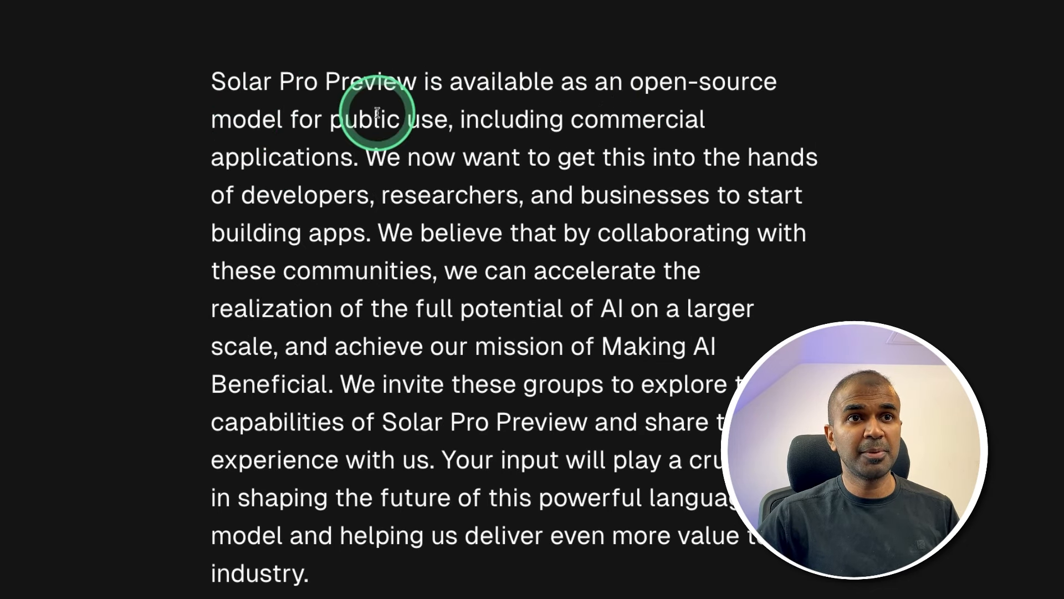
mouse_move(230, 195)
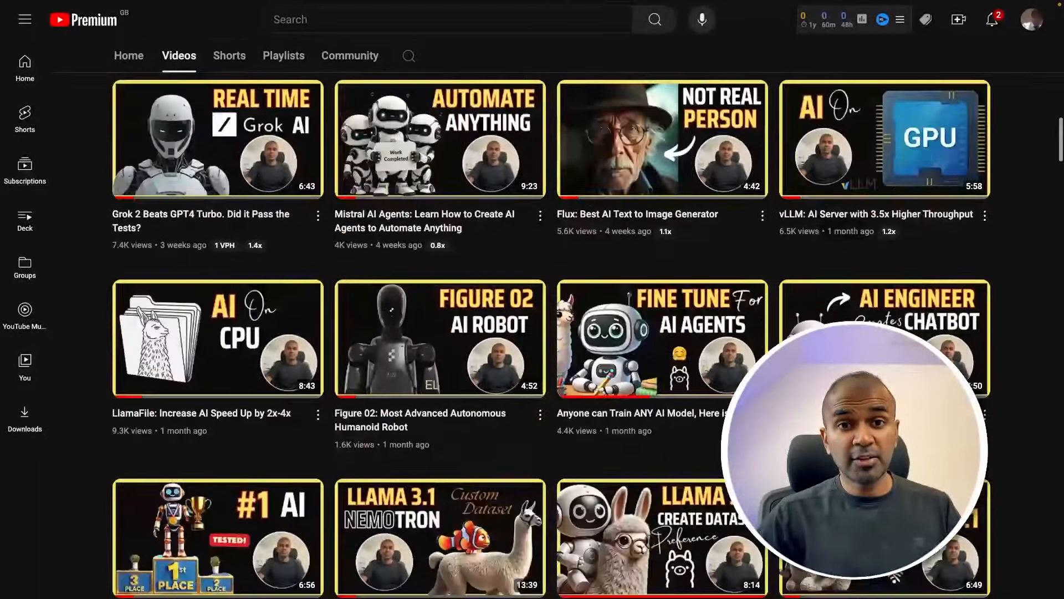
Scroll the YouTube page to reach the Graph RAG UI video and its description
scroll(down, 3)
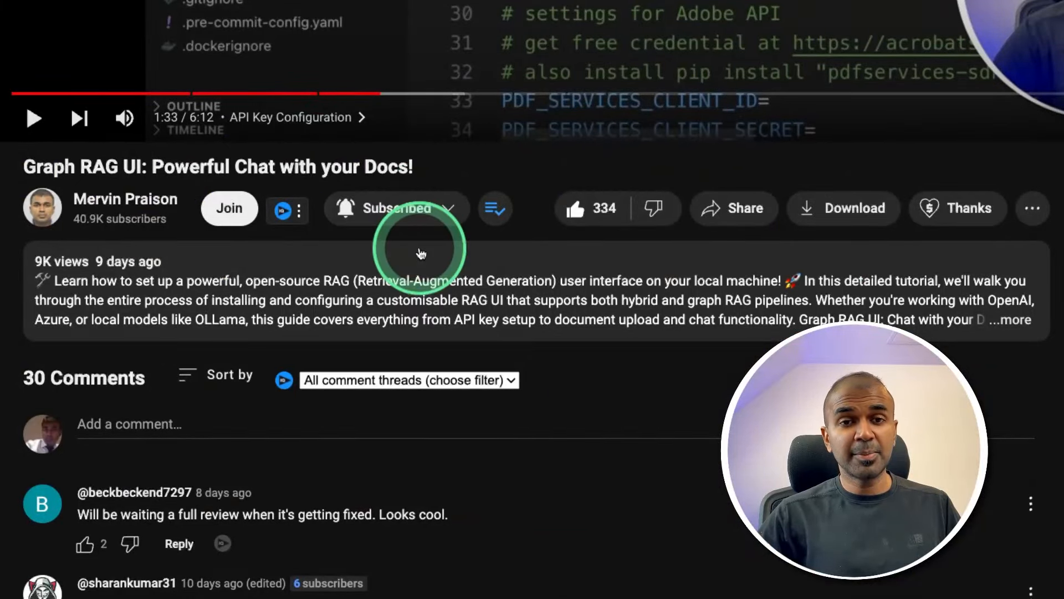
mouse_move(598, 208)
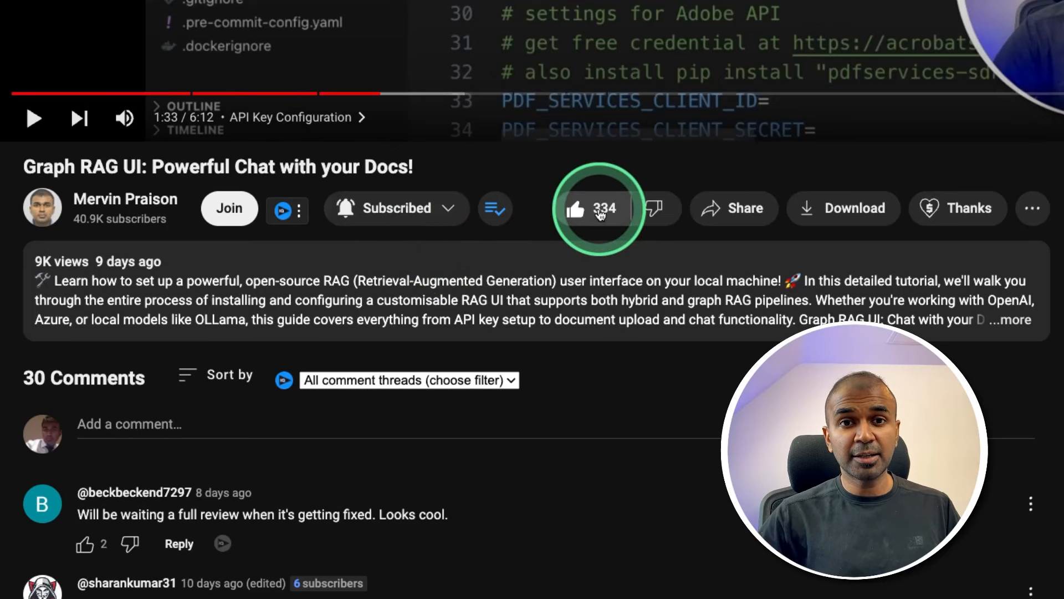
mouse_move(575, 208)
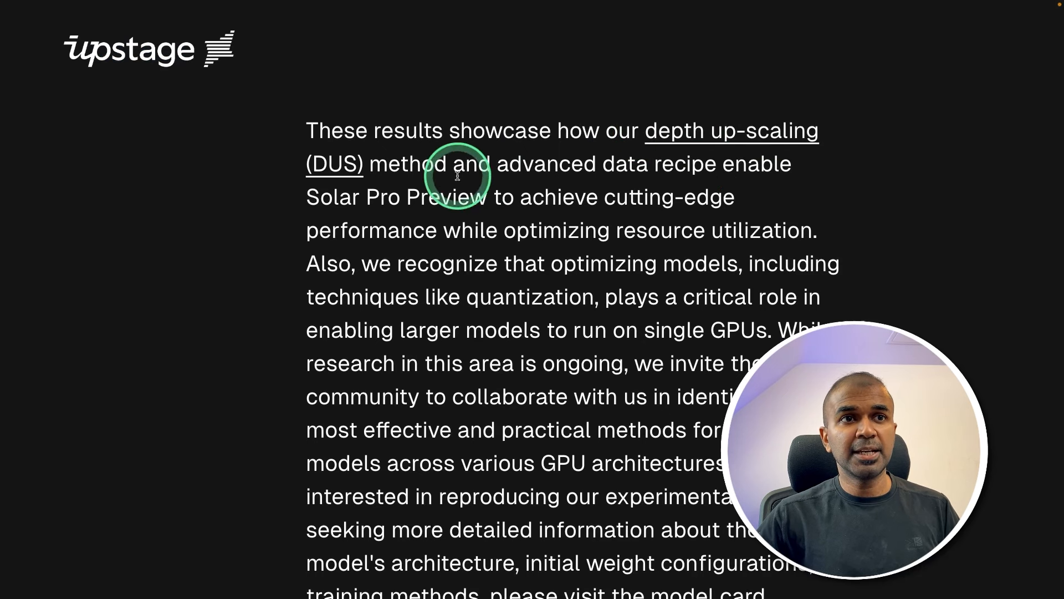
mouse_move(751, 183)
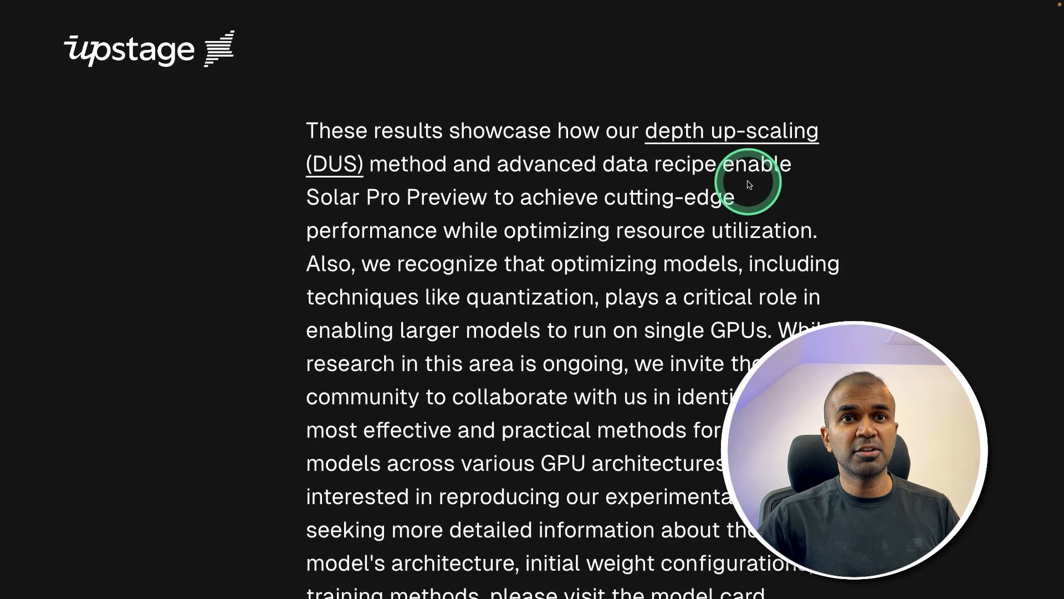
mouse_move(419, 197)
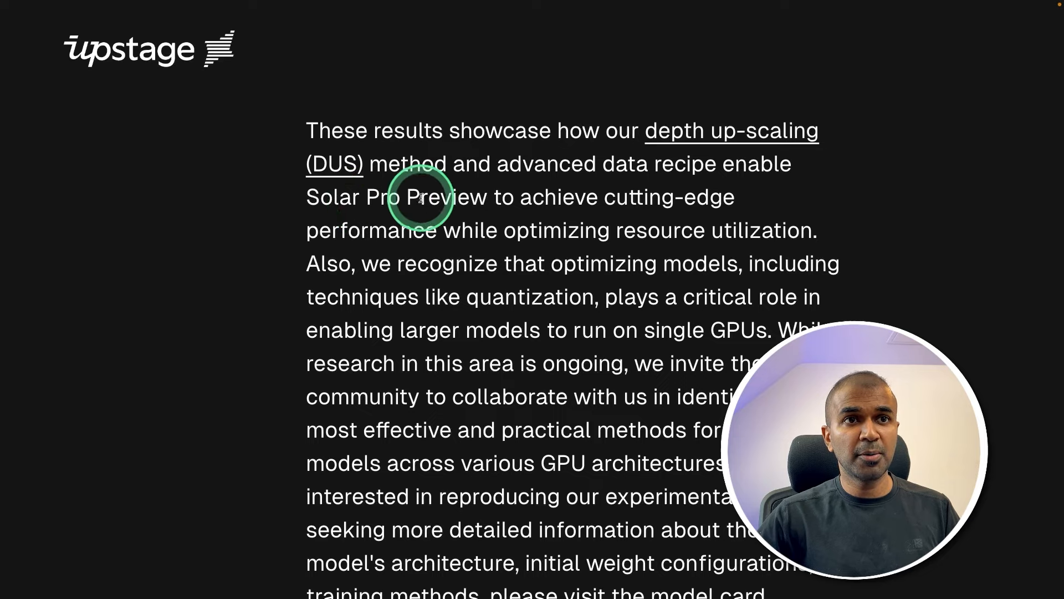
mouse_move(333, 233)
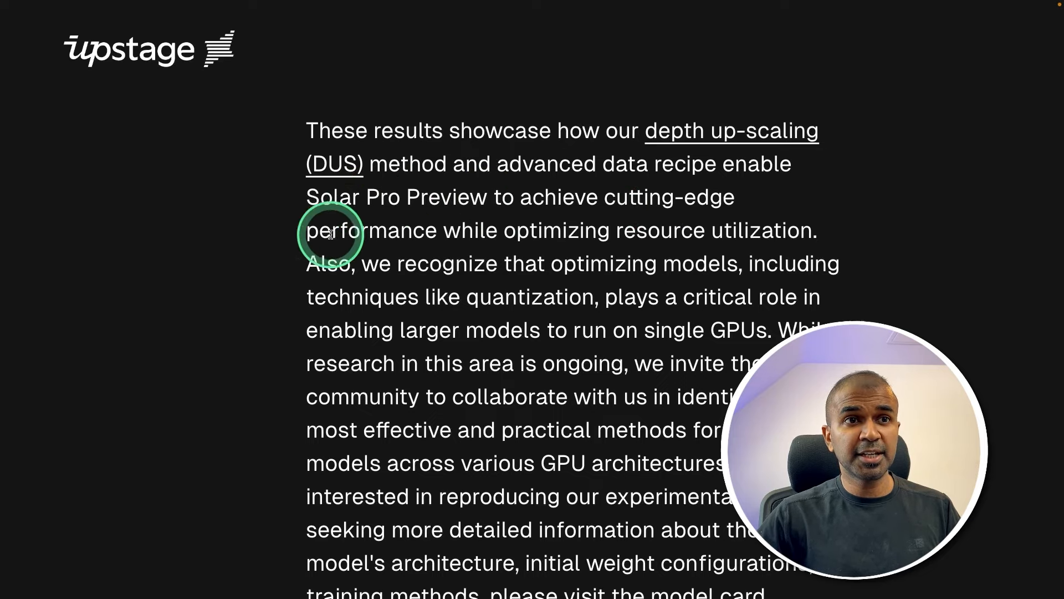
mouse_move(627, 237)
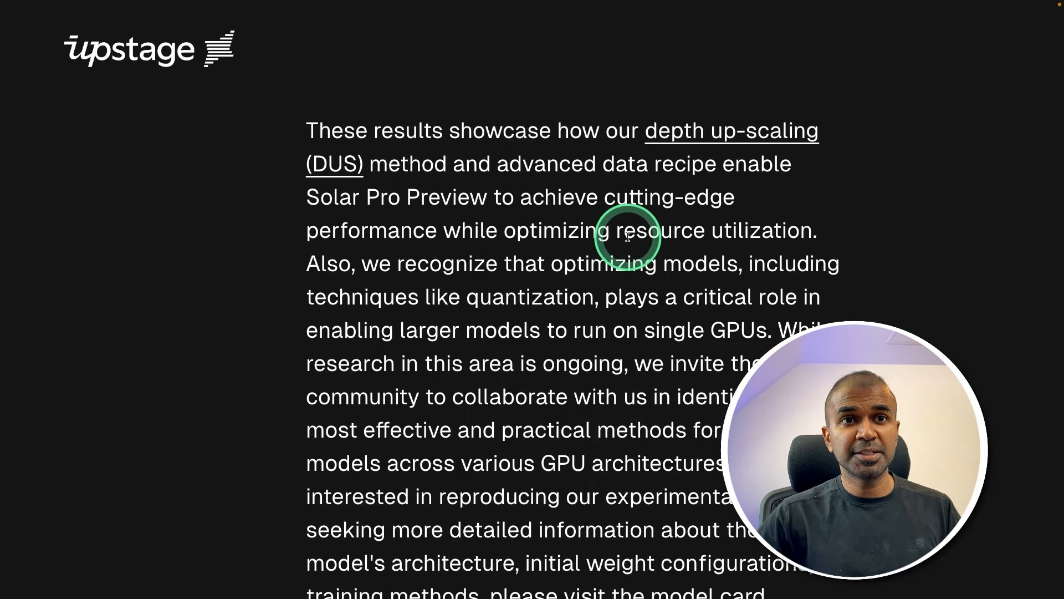
mouse_move(805, 298)
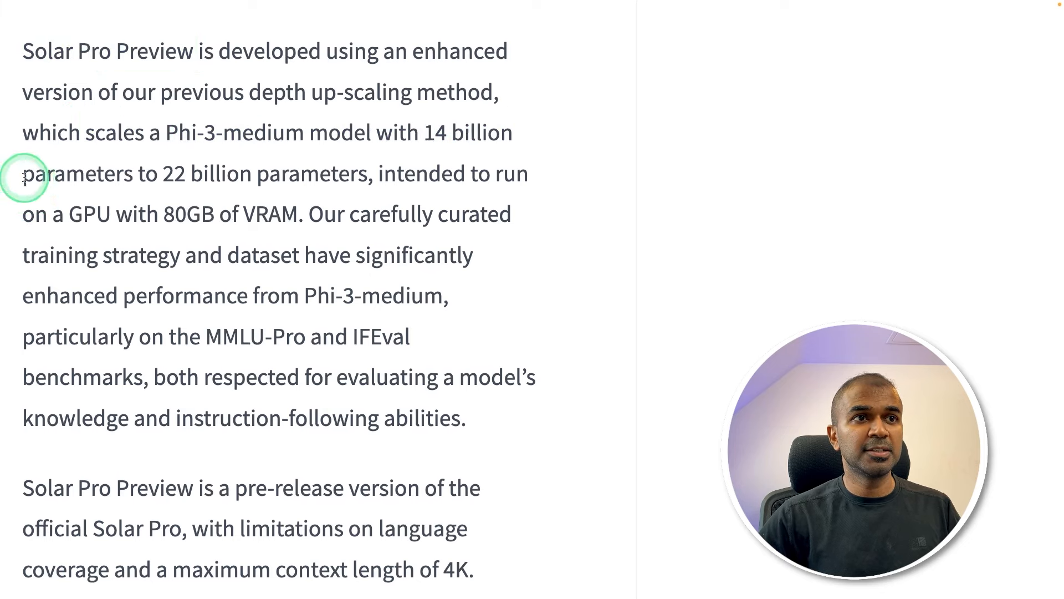
drag(22, 174, 367, 174)
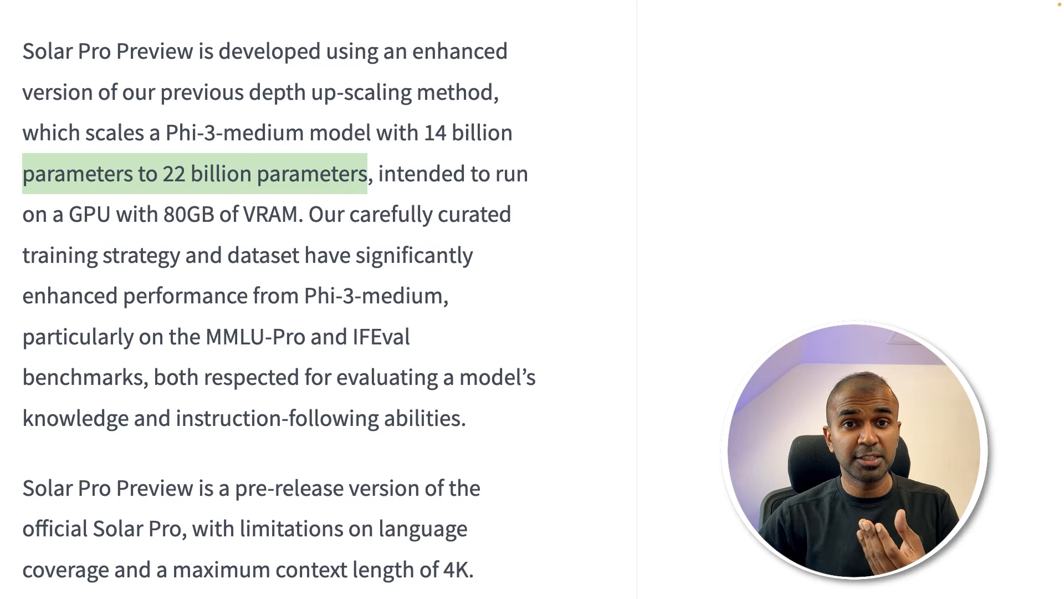
scroll(down, 3)
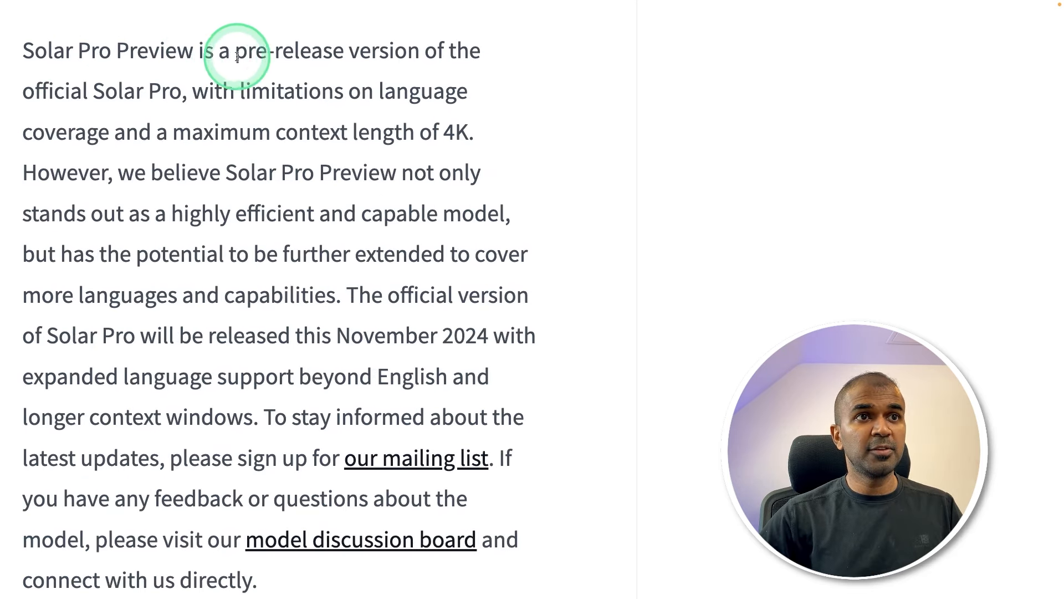
mouse_move(271, 132)
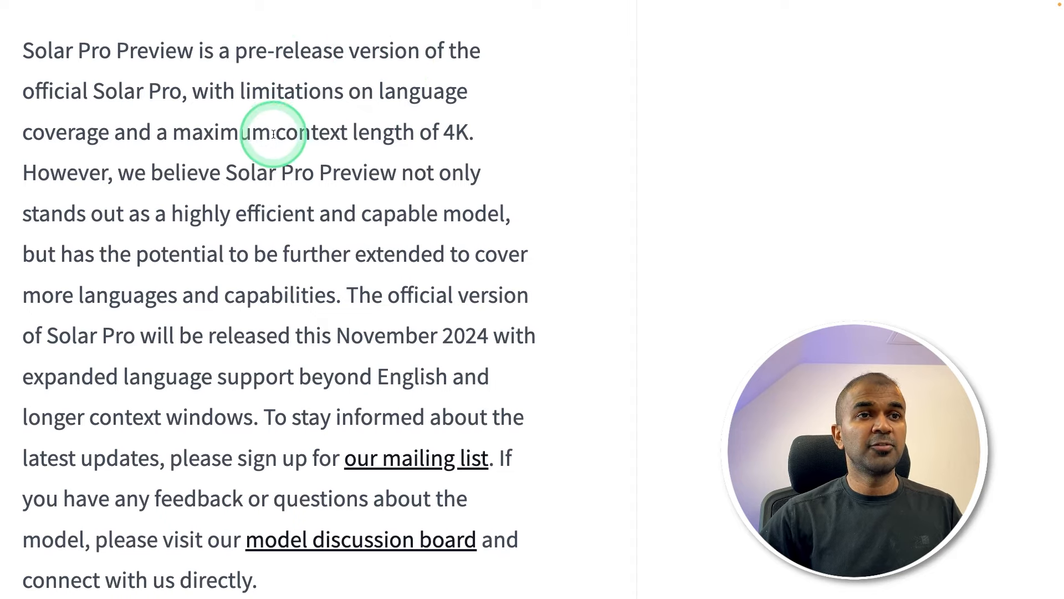
drag(272, 132, 468, 132)
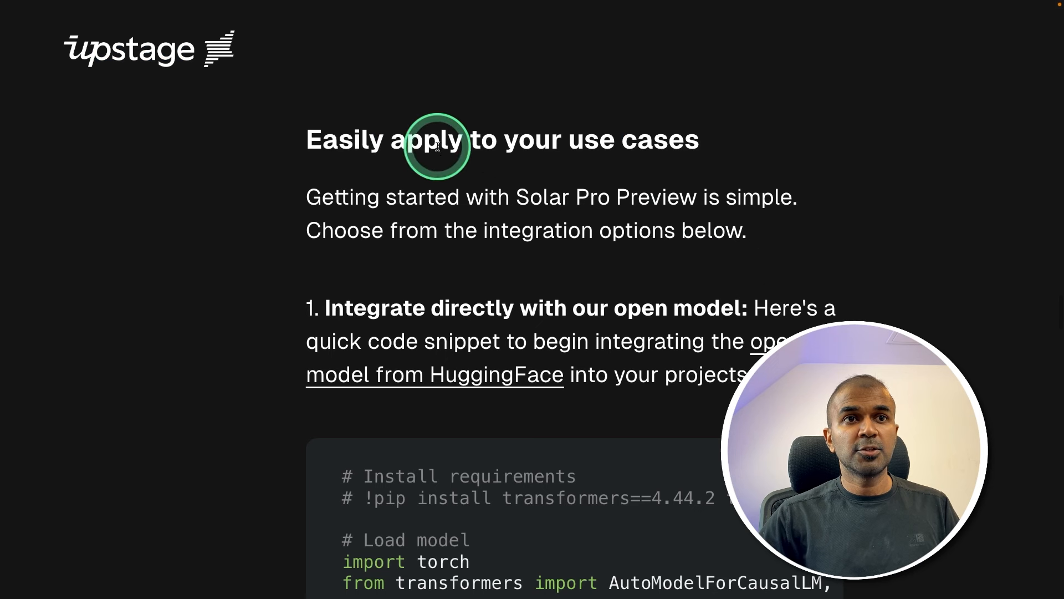
scroll(down, 3)
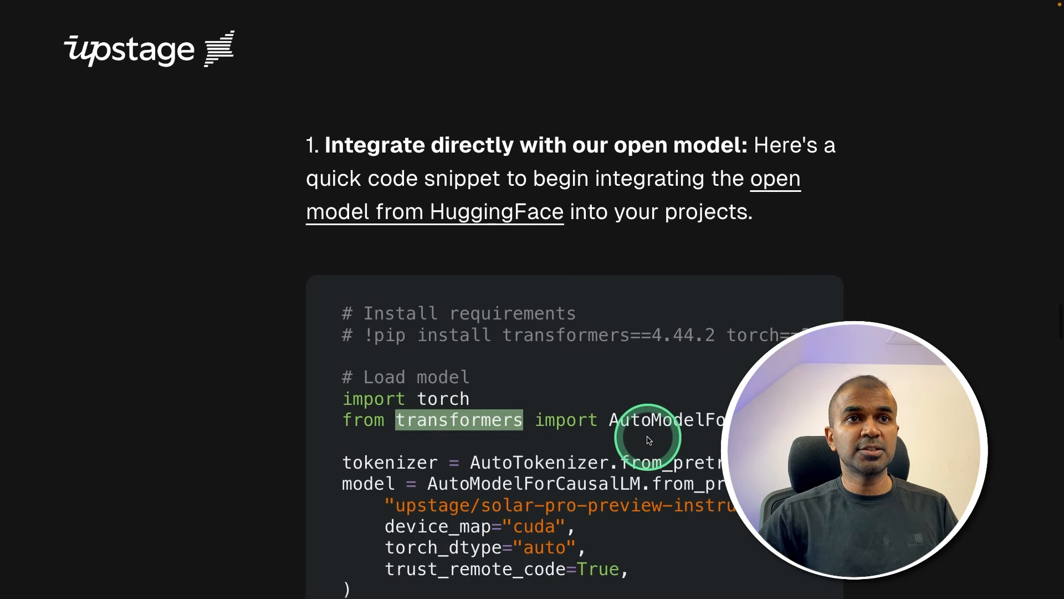
scroll(down, 3)
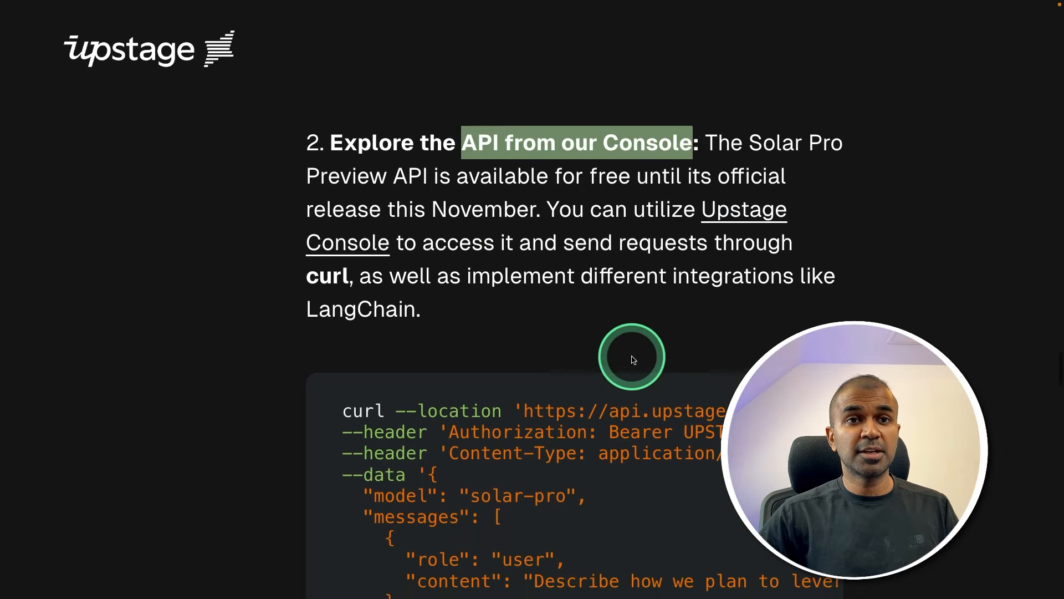
scroll(down, 3)
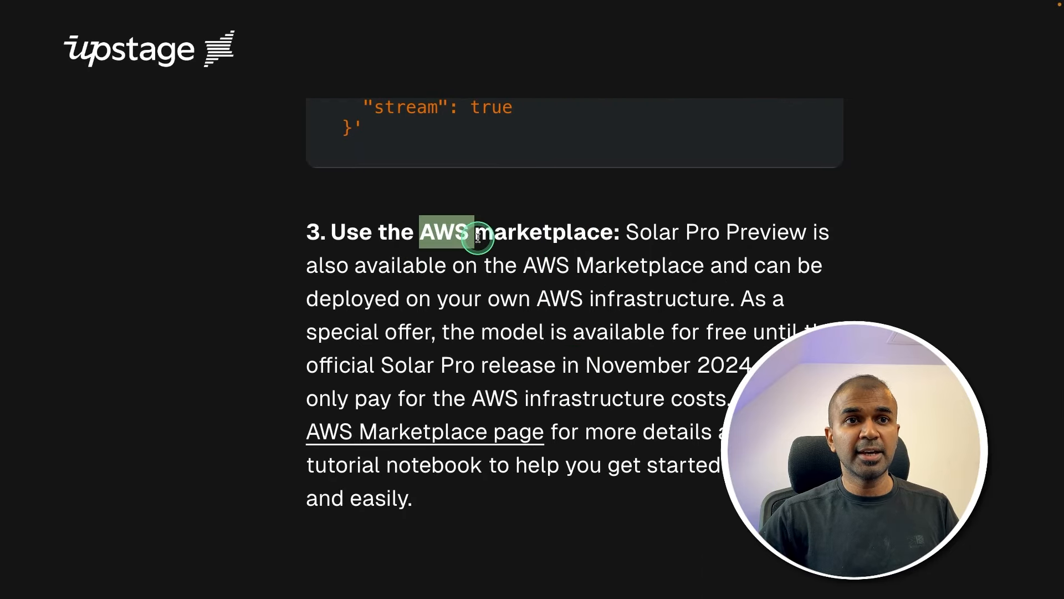
scroll(up, 3)
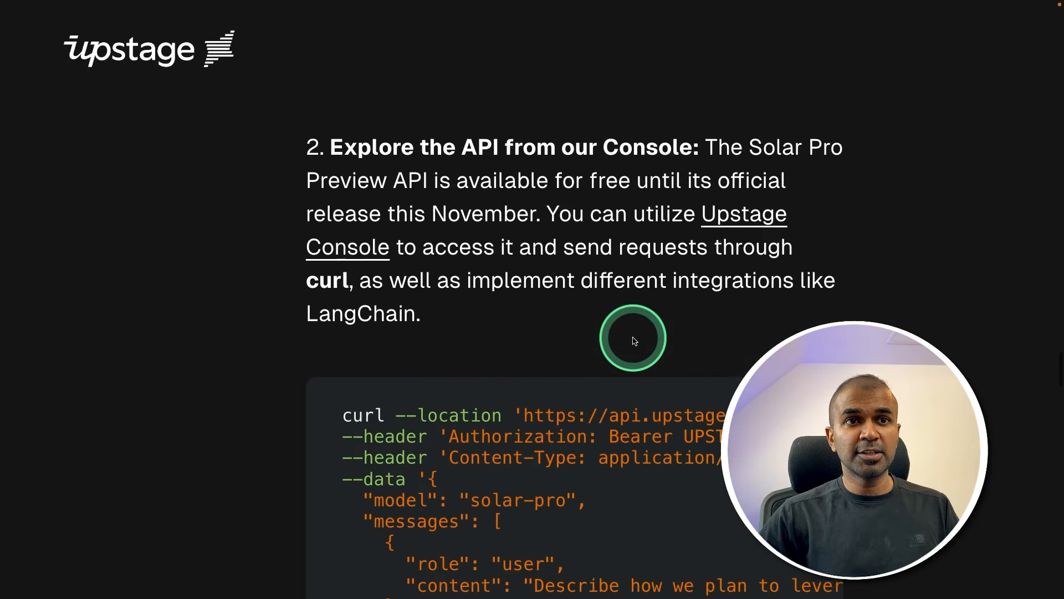
scroll(up, 3)
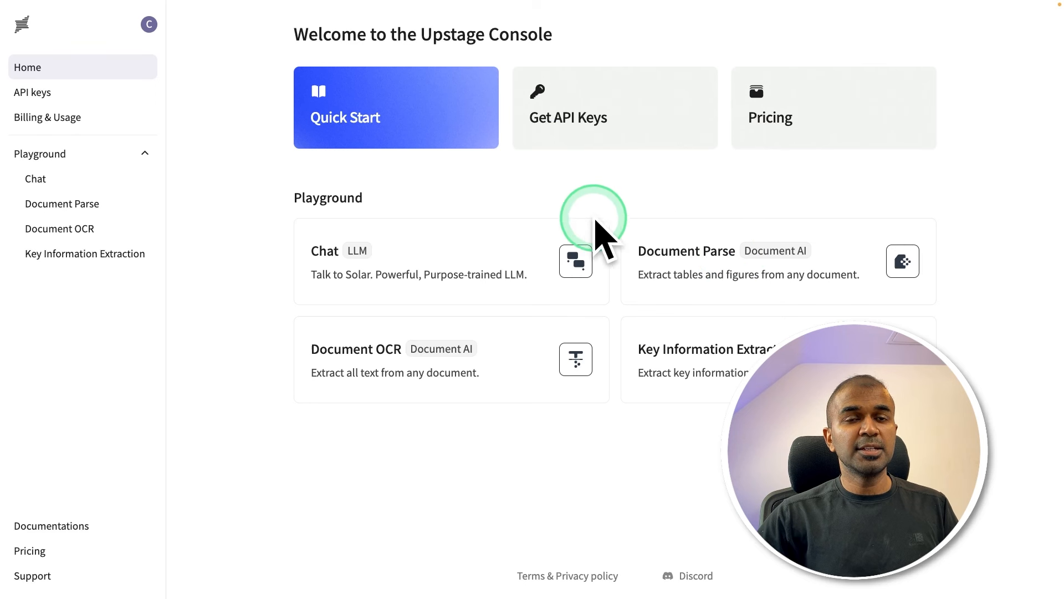
mouse_move(579, 119)
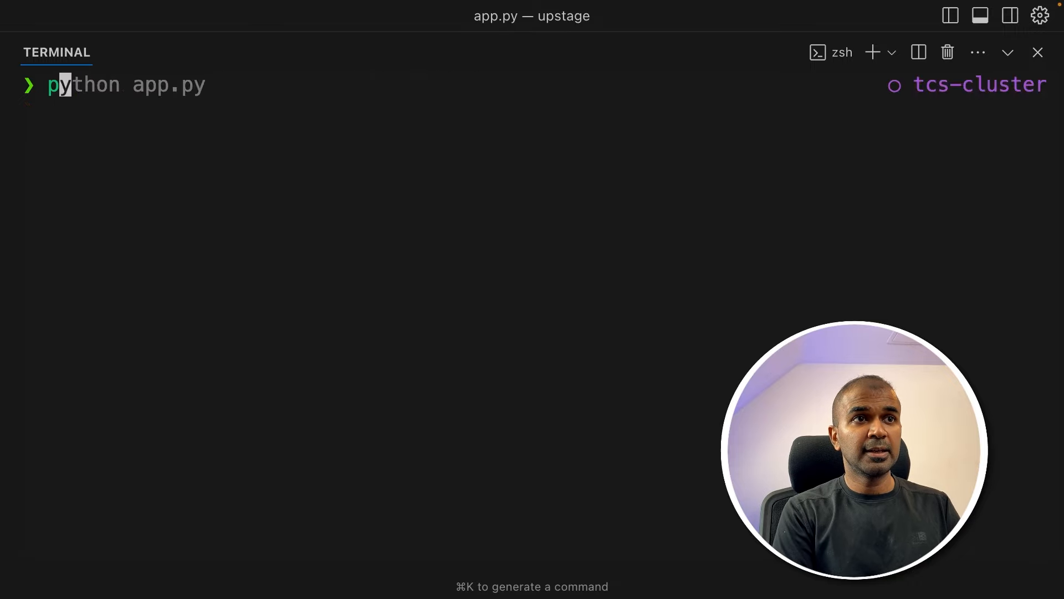
Install the OpenAI Python library with 'pip install openai' in the terminal
text(pip install openai)
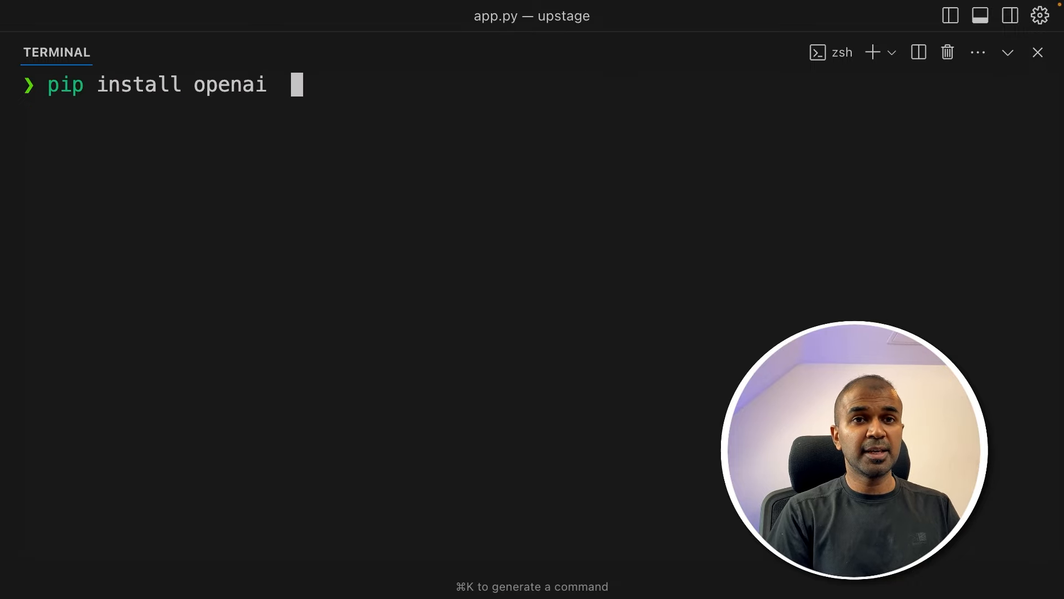
key(Return)
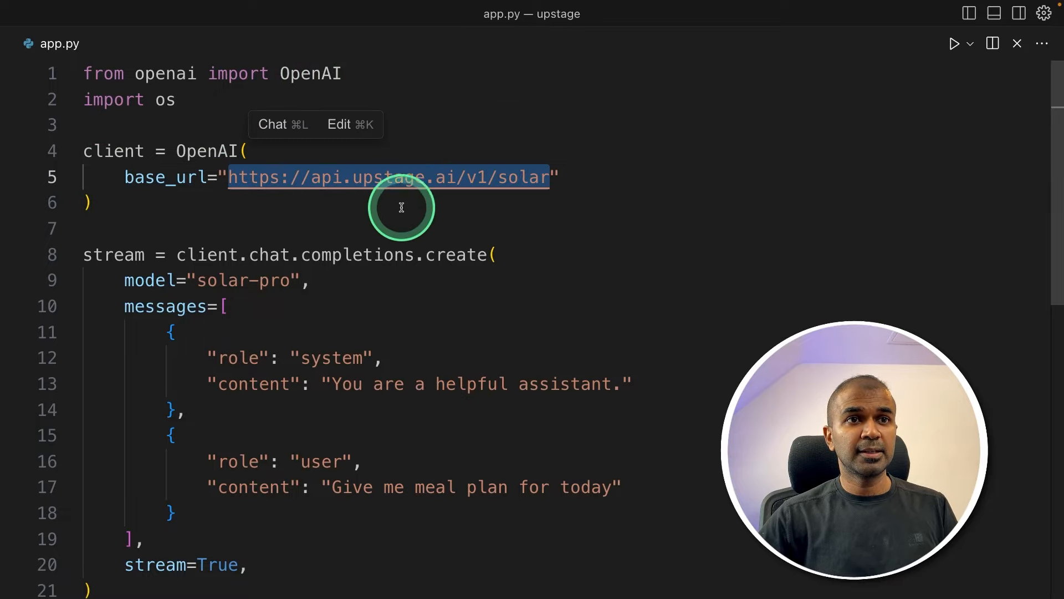
mouse_move(432, 351)
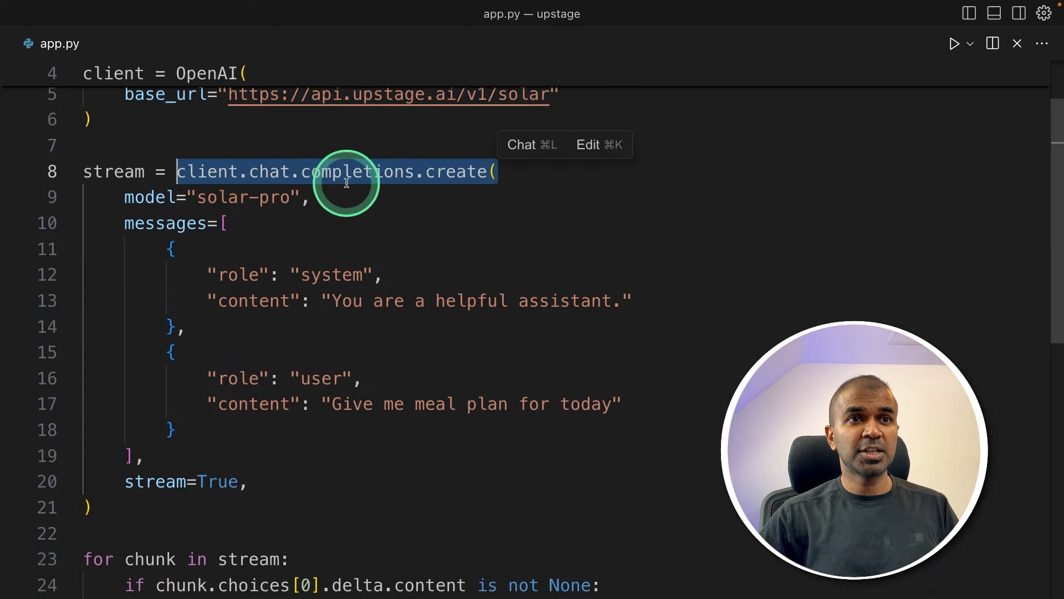
mouse_move(326, 404)
text(python ap)
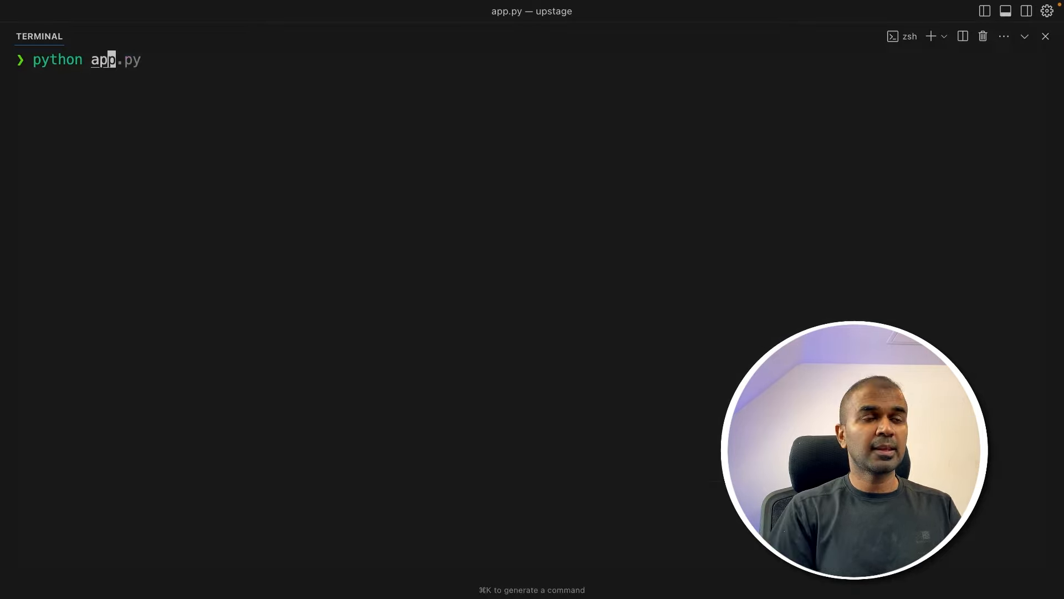
Run 'python app.py' to test Solar Pro, then launch 'praisonai chat' against the Upstage endpoint
key(Return)
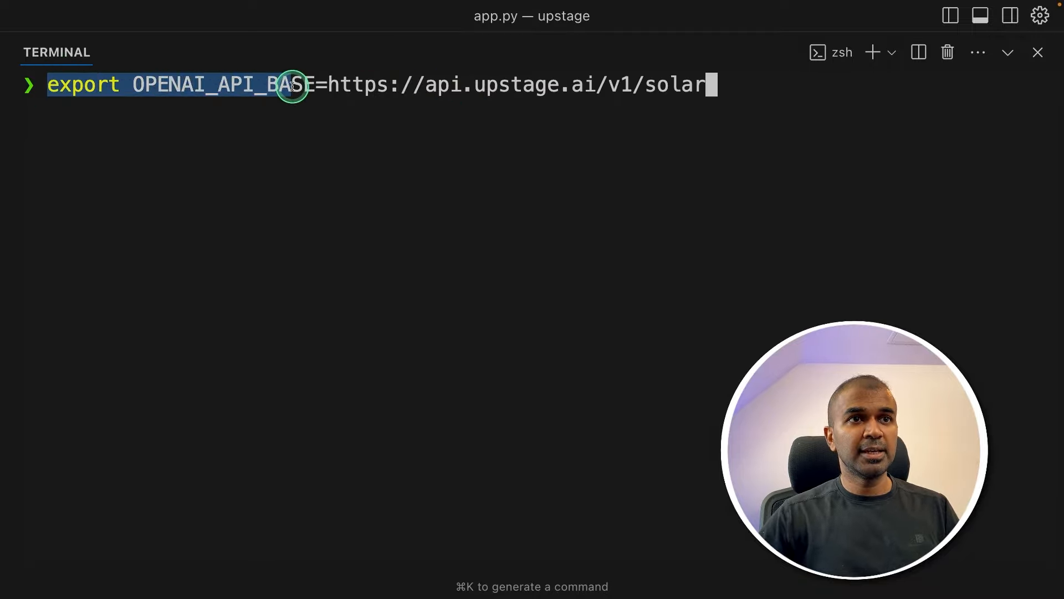
mouse_move(509, 85)
text(praisonai ch)
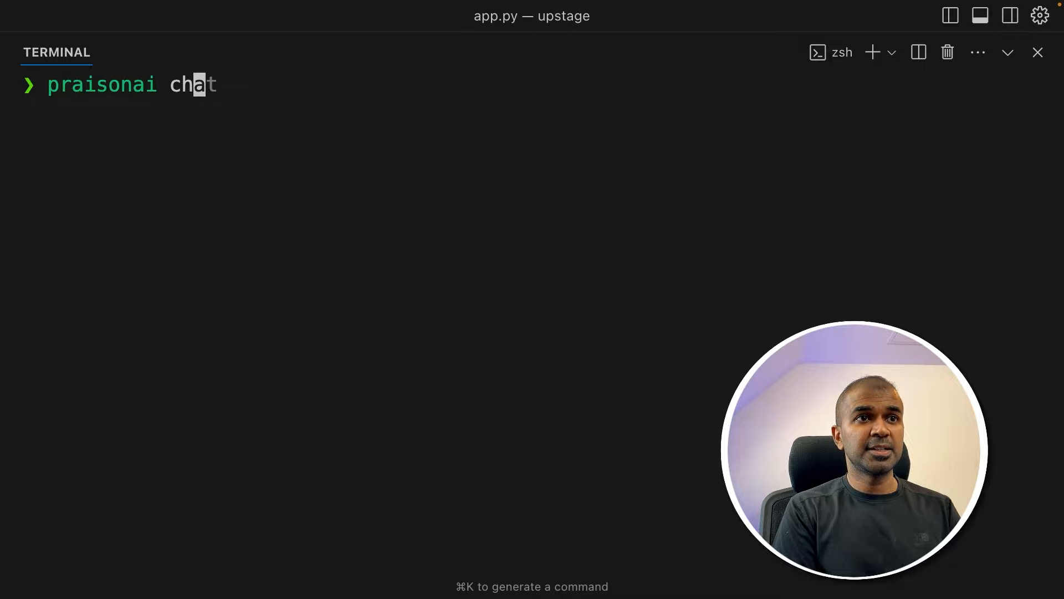
key(Return)
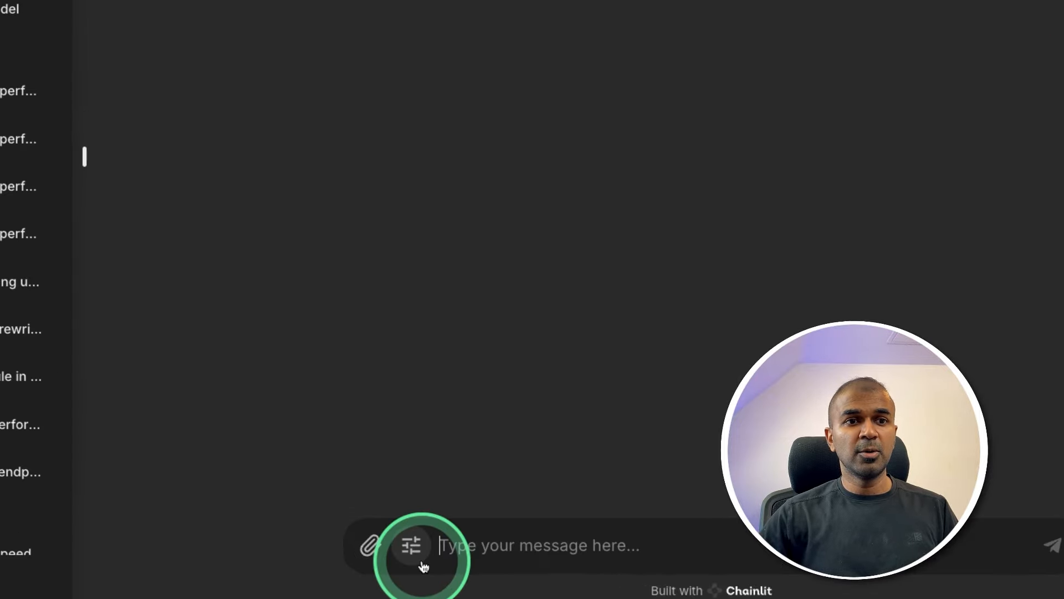
Set the chat model name to openai/solar-pro in PraisonAI settings and confirm
click(411, 546)
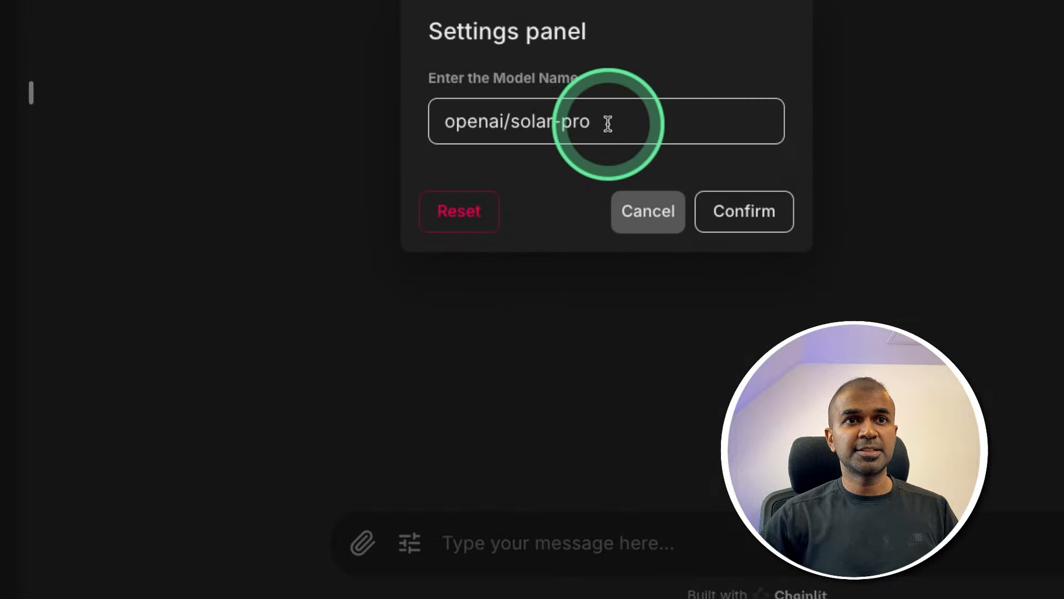
double_click(528, 121)
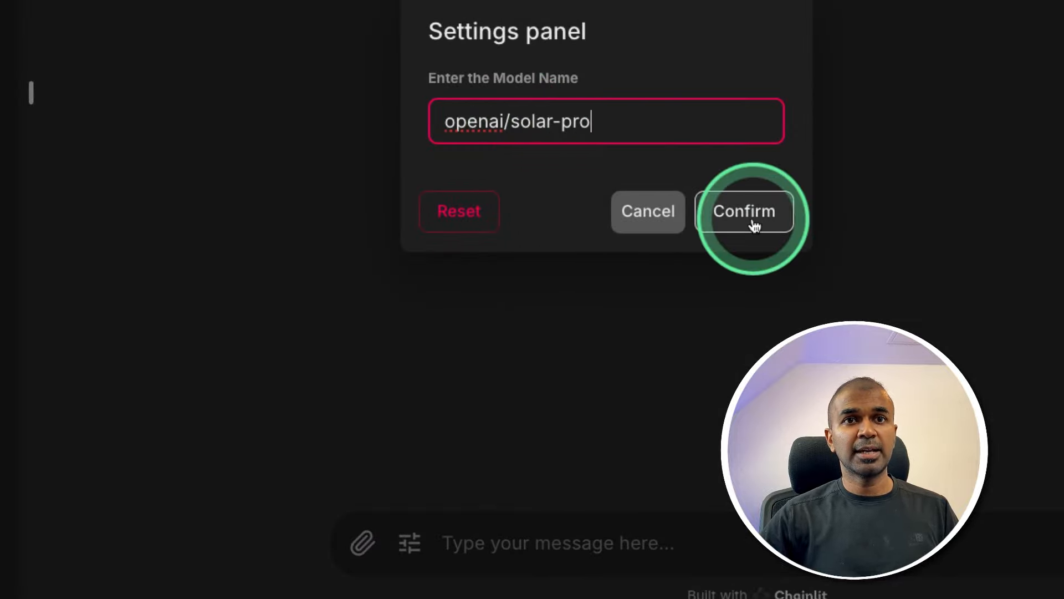
click(744, 211)
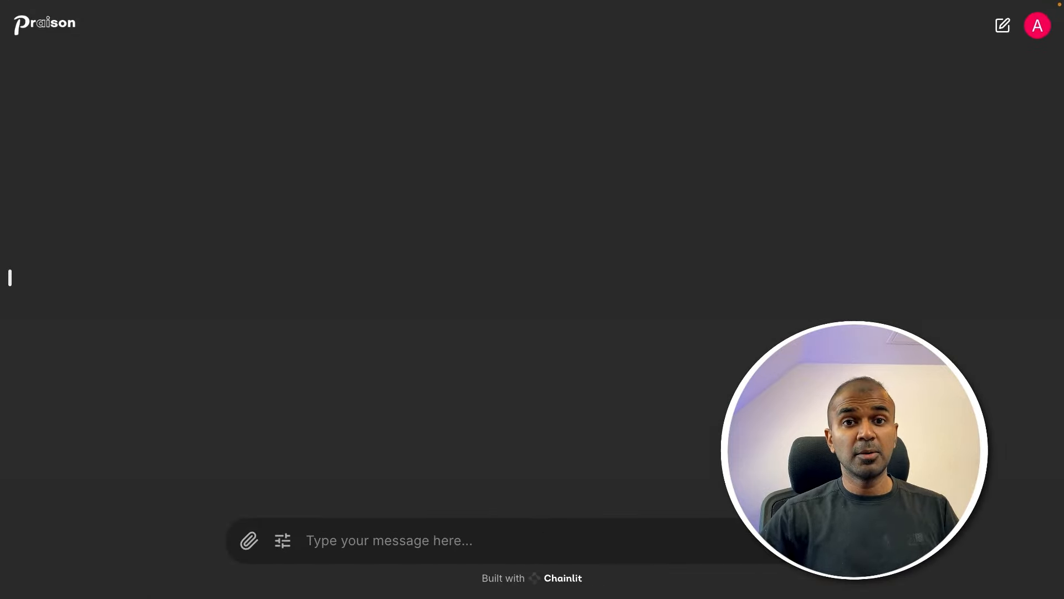
Ask the model 'What is your base model' and receive its Upstage AI answer
text(What is yo)
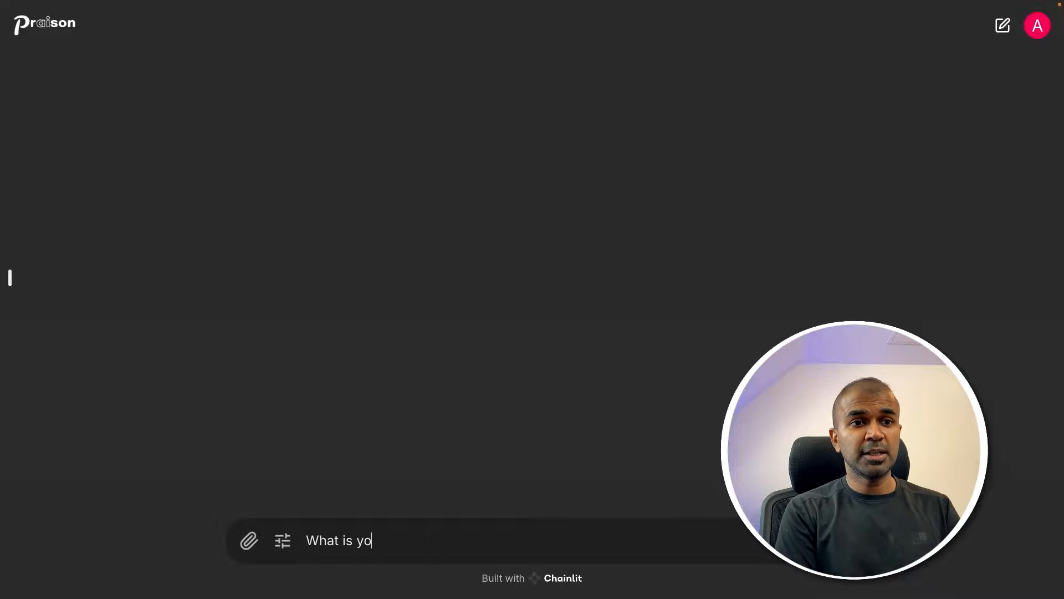
key(Return)
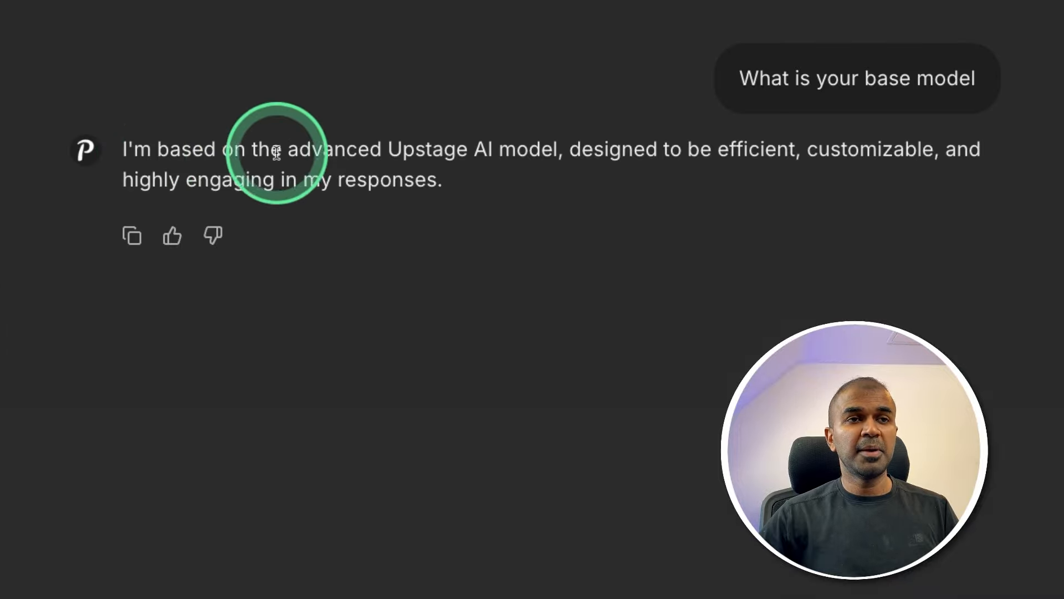
mouse_move(482, 160)
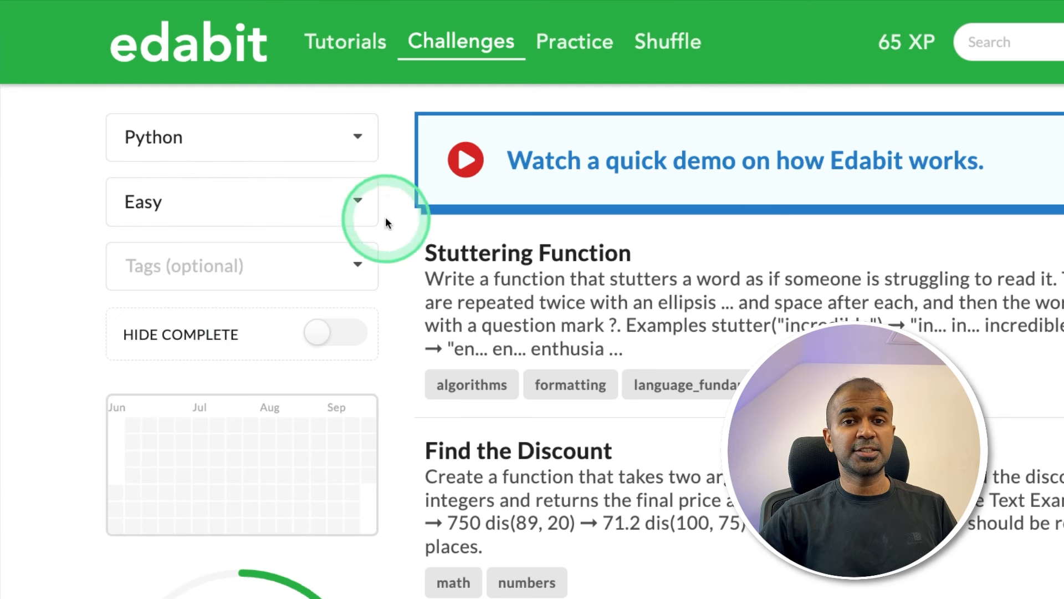
Browse the Edabit Python challenge list, checking the Find the Discount challenge
scroll(down, 3)
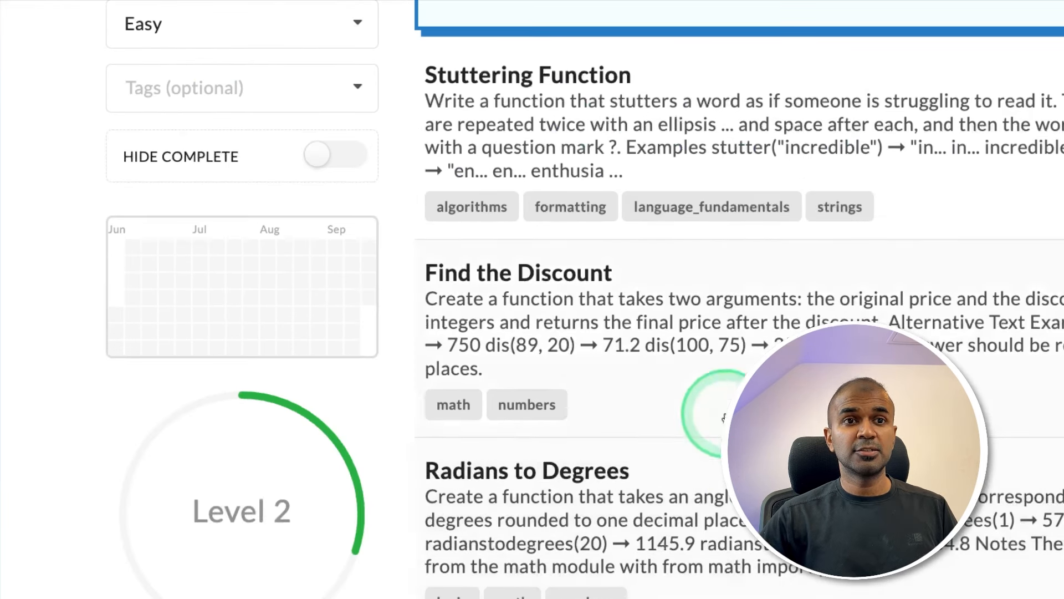
click(518, 273)
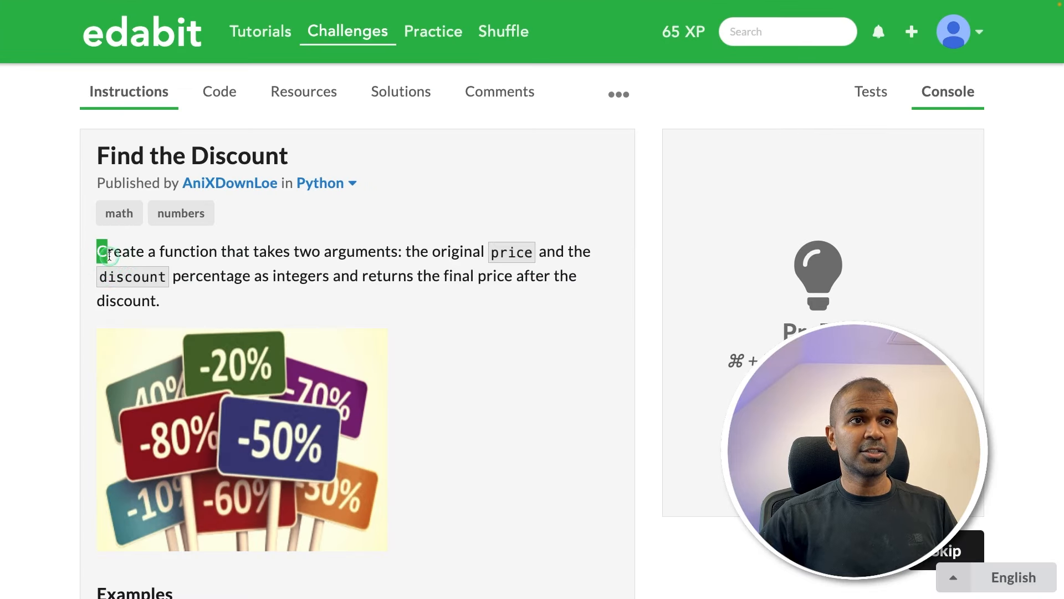
scroll(down, 3)
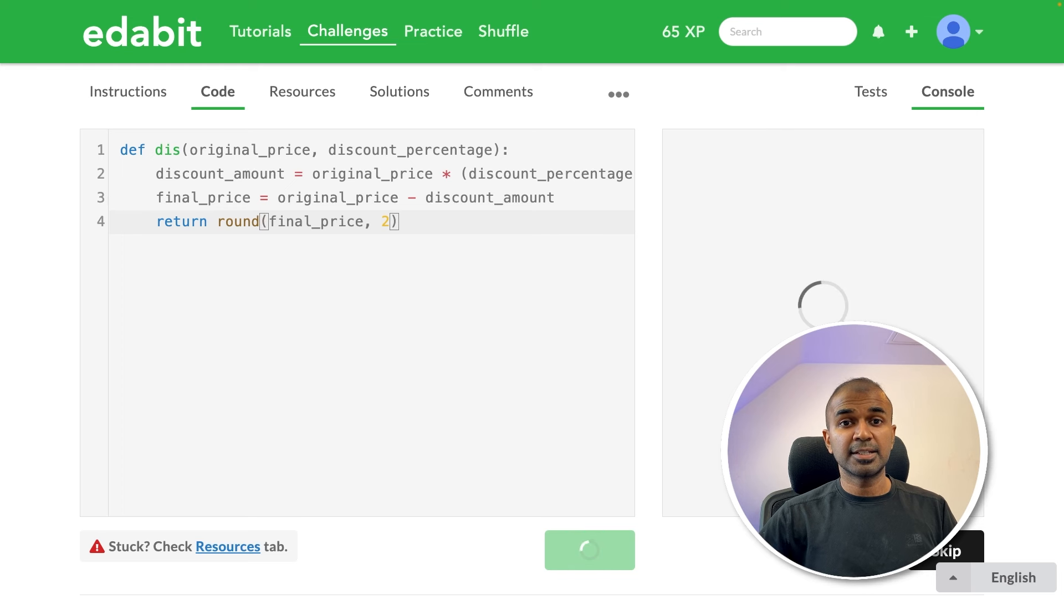
click(588, 550)
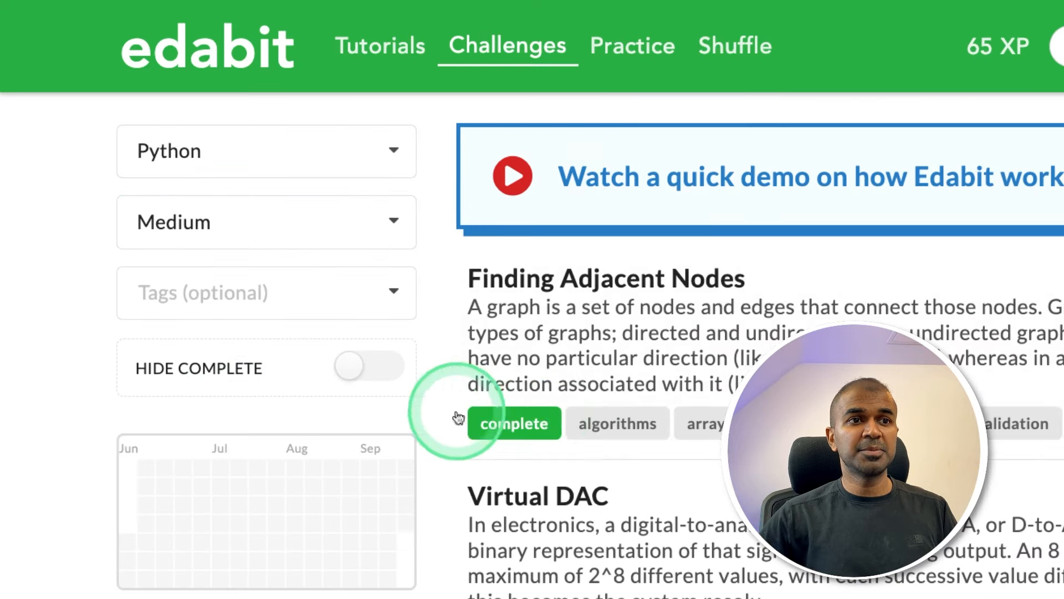
Run the model's V_DAC solution on the Virtual DAC challenge, passing all tests, and return to Challenges
click(537, 495)
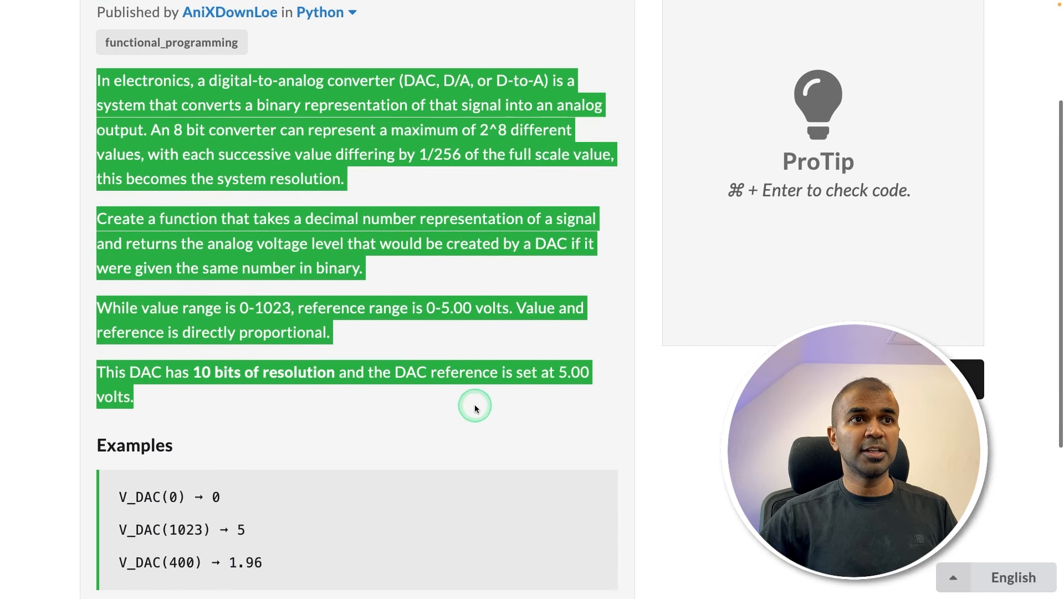
scroll(down, 3)
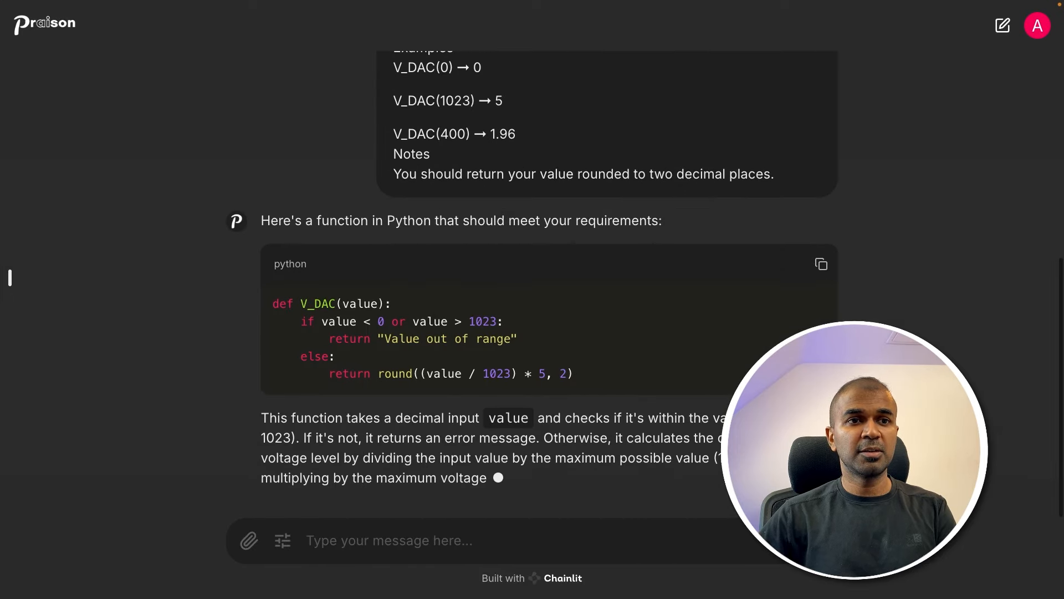
scroll(down, 3)
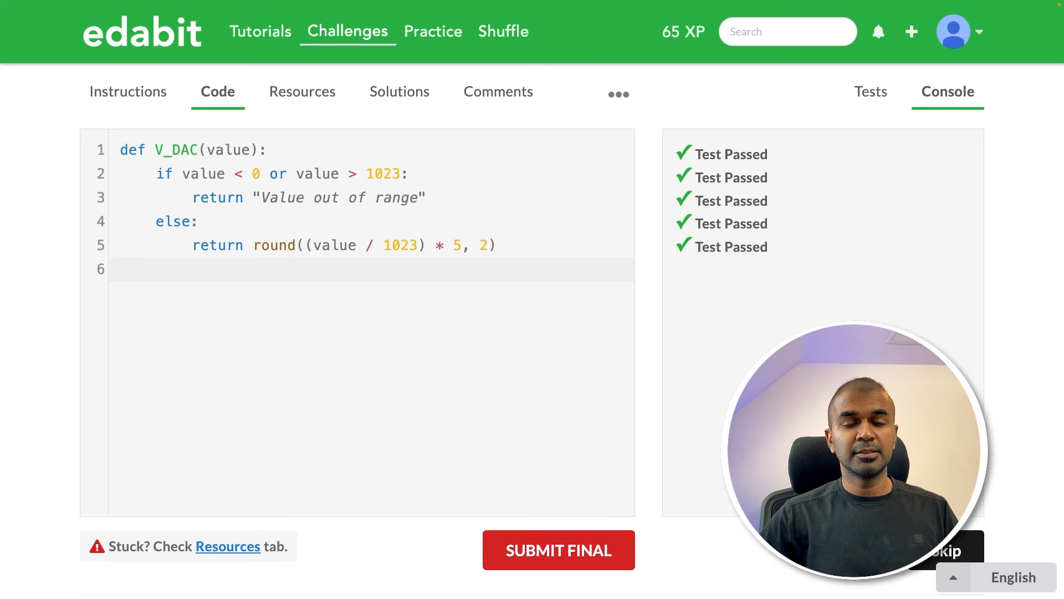
click(558, 550)
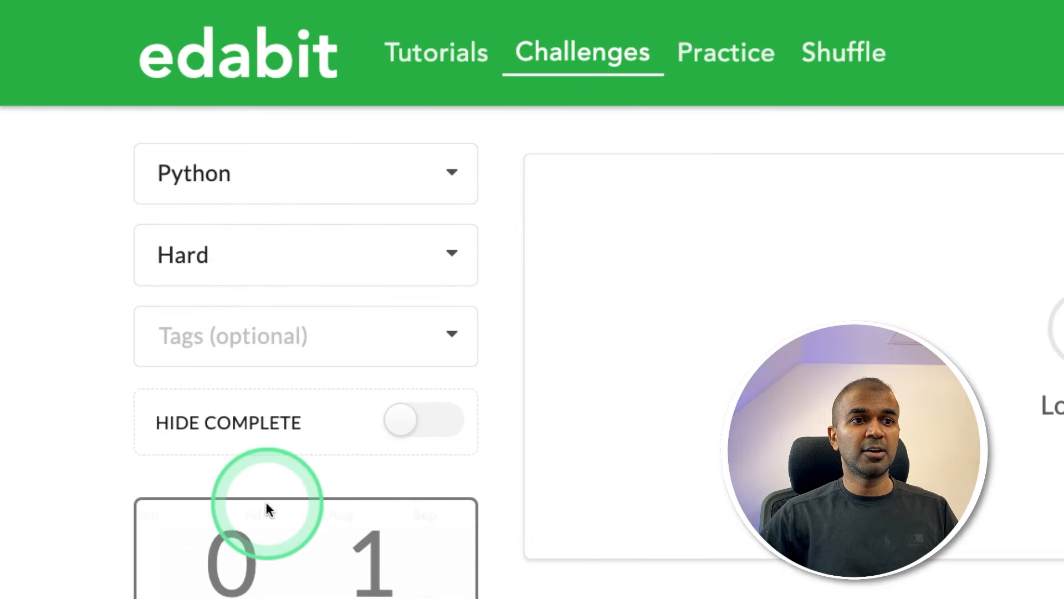
Send the Hard domain-lookup challenge to the model and check its socket-based get_domain solution in Edabit
click(265, 499)
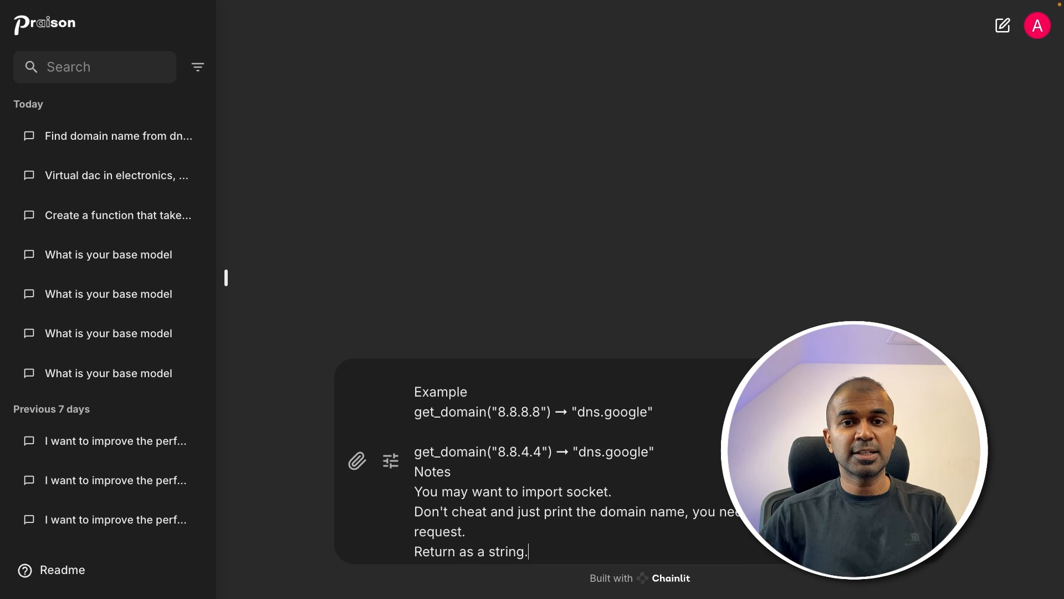
key(Return)
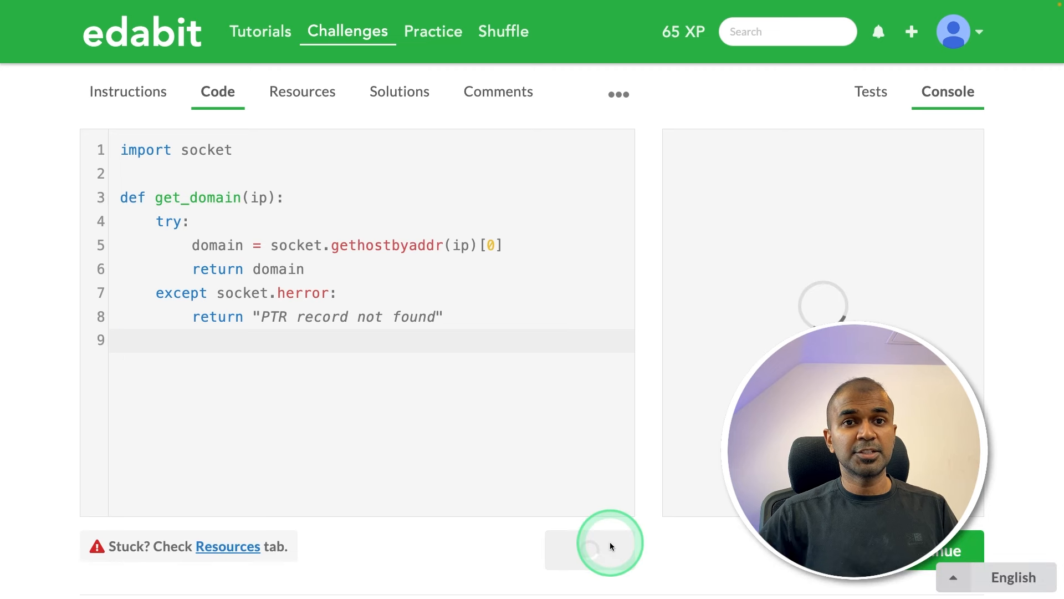
click(589, 550)
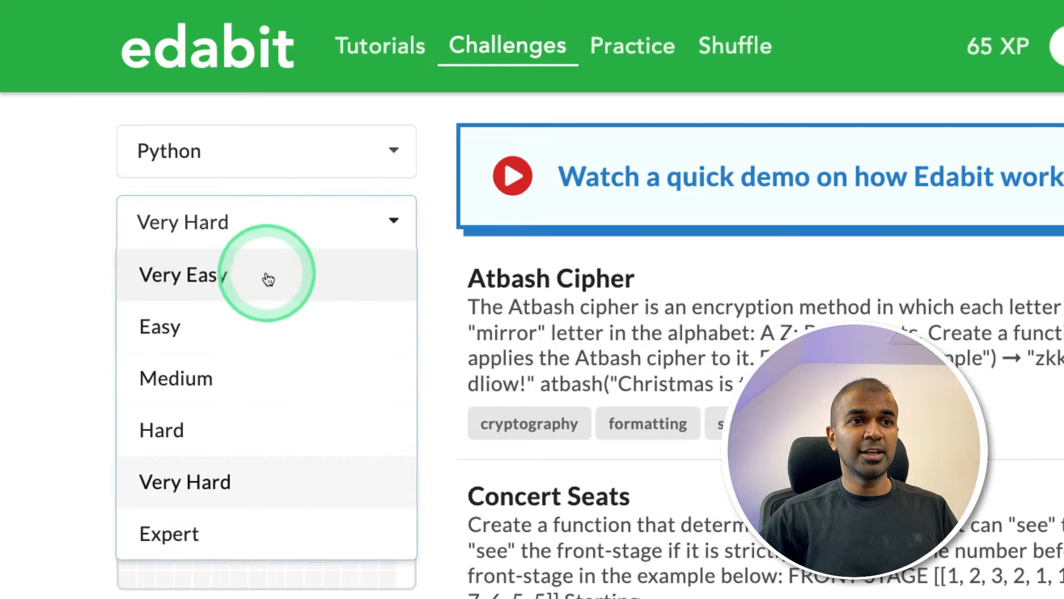
Filter to Expert, and check the model's farey function on the Farey Sequence challenge
click(168, 533)
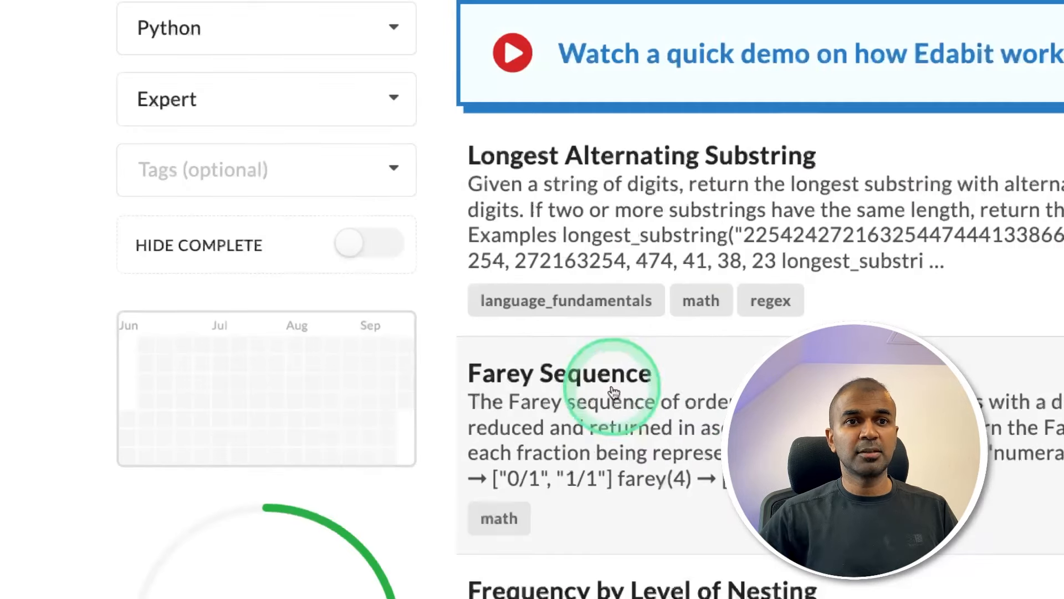
click(558, 372)
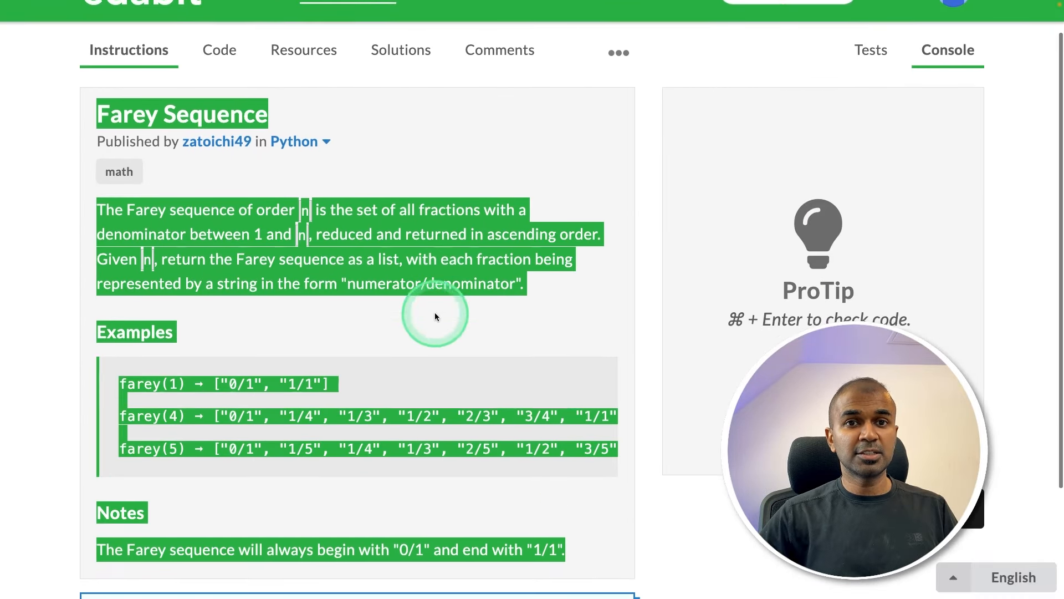
scroll(down, 3)
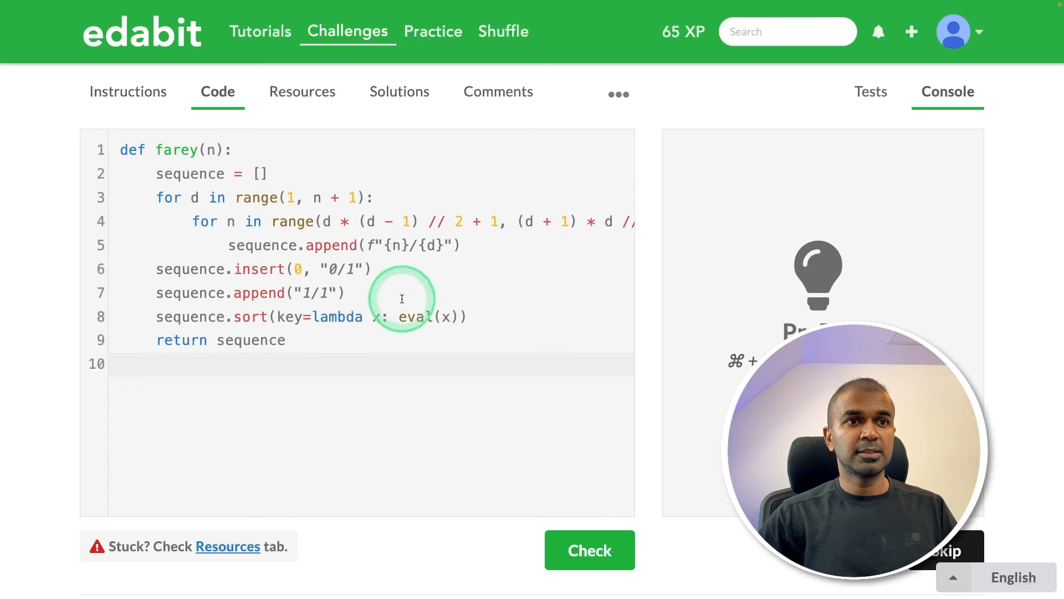
click(589, 549)
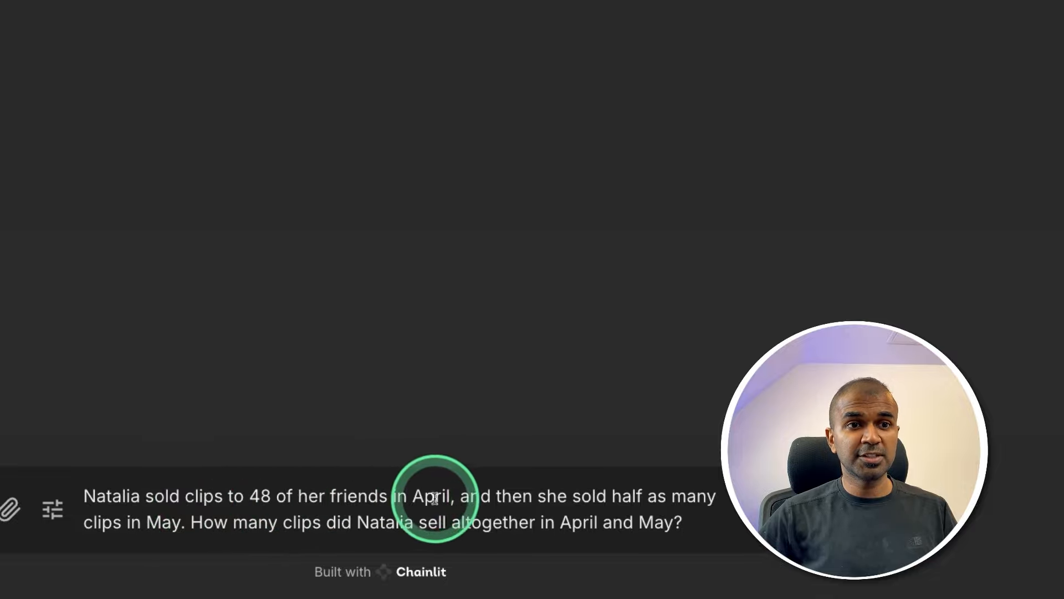
mouse_move(134, 528)
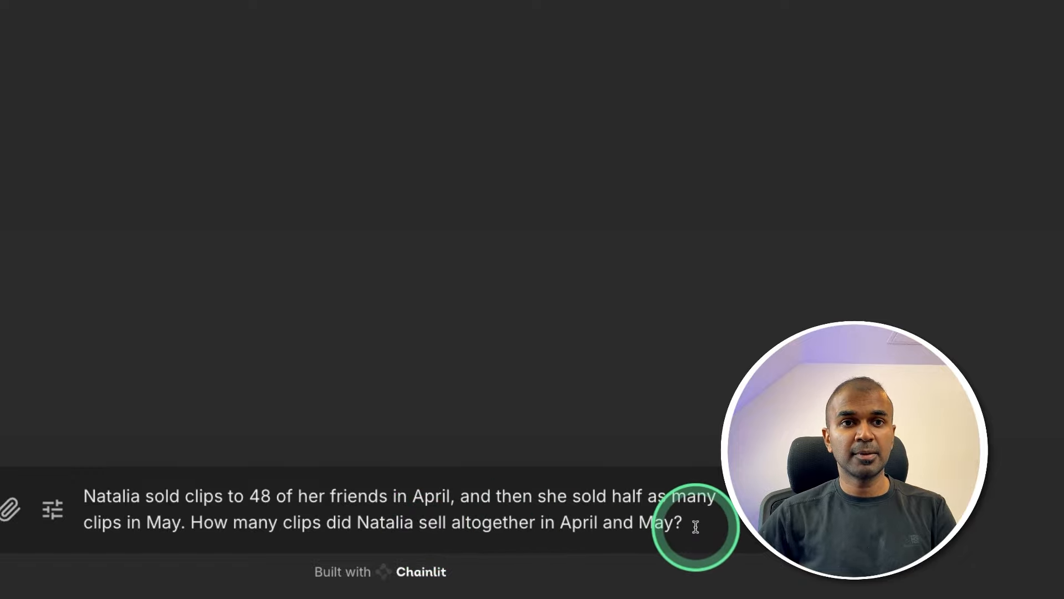
Send the clip-selling word problem and the batch of math word problems, reading the step-by-step answers
key(Return)
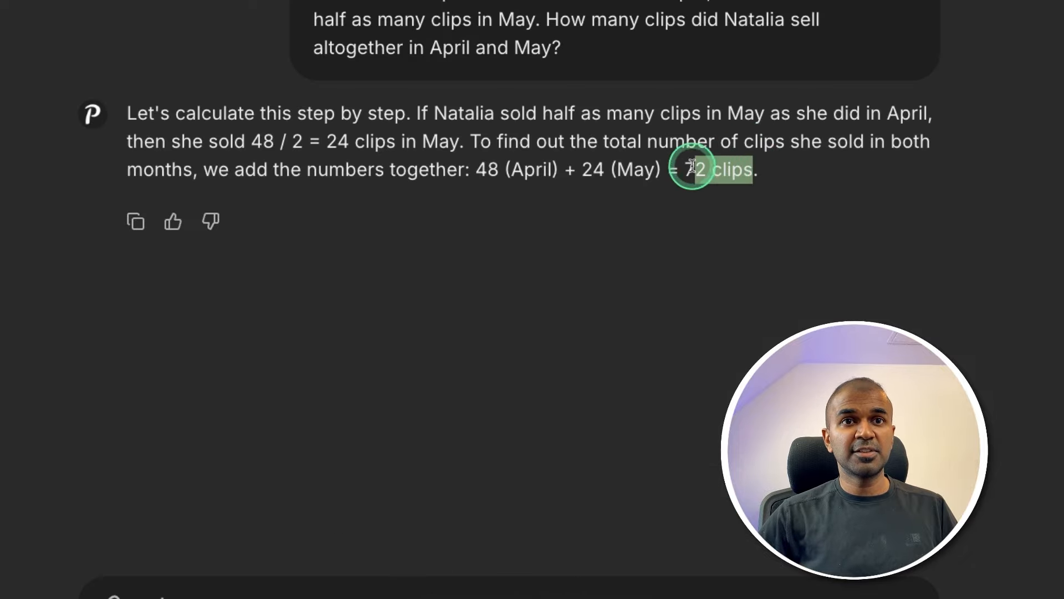
scroll(down, 3)
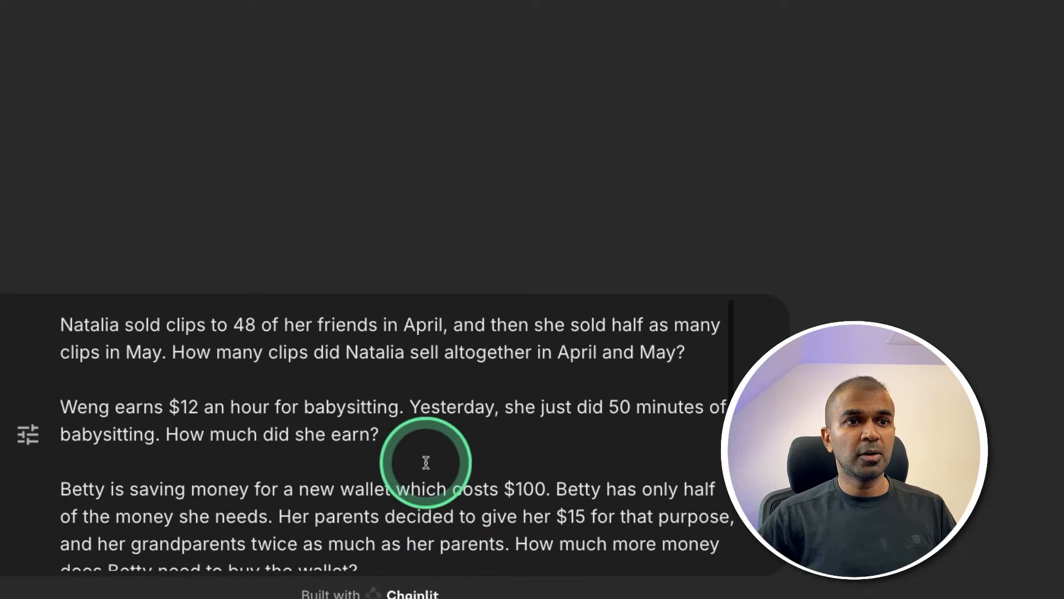
scroll(down, 3)
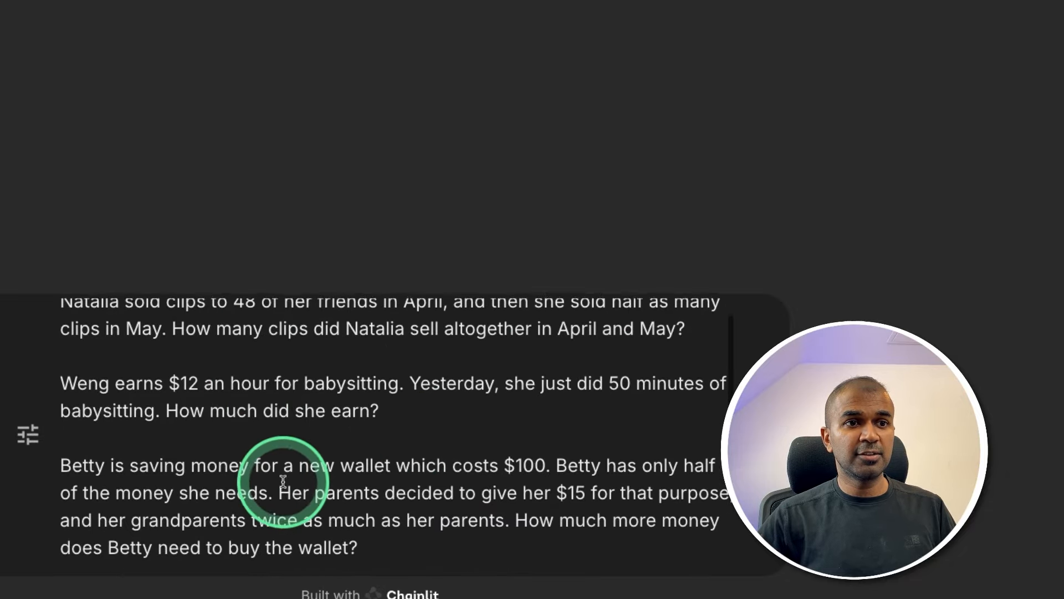
scroll(down, 3)
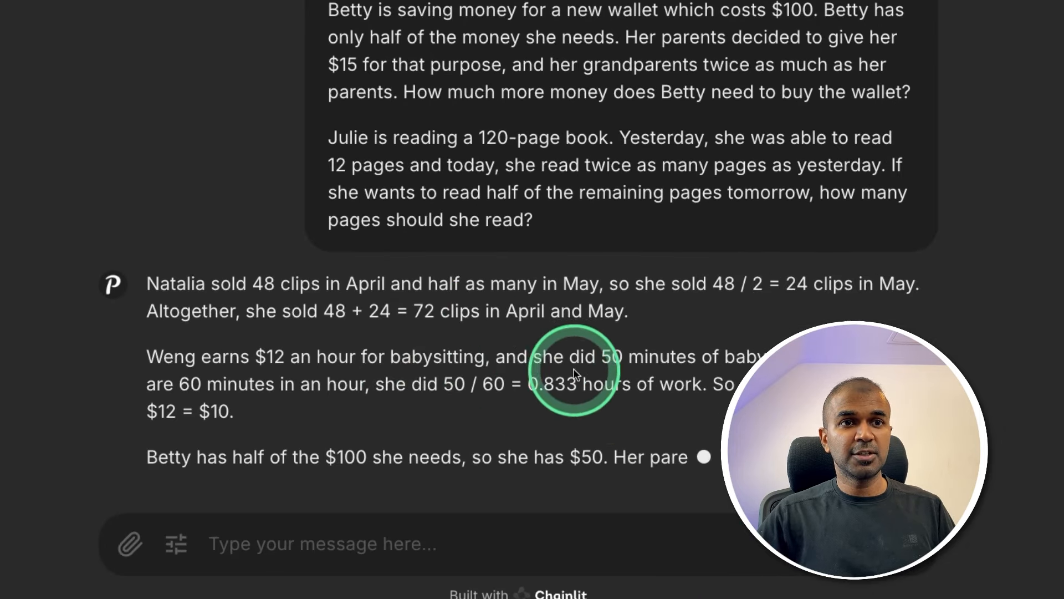
scroll(down, 3)
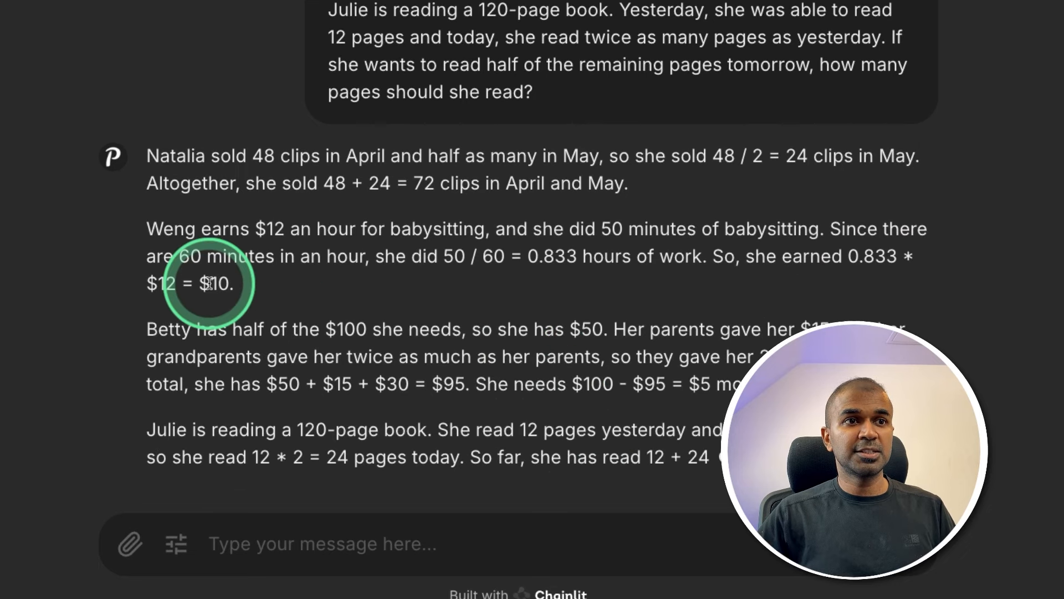
scroll(down, 3)
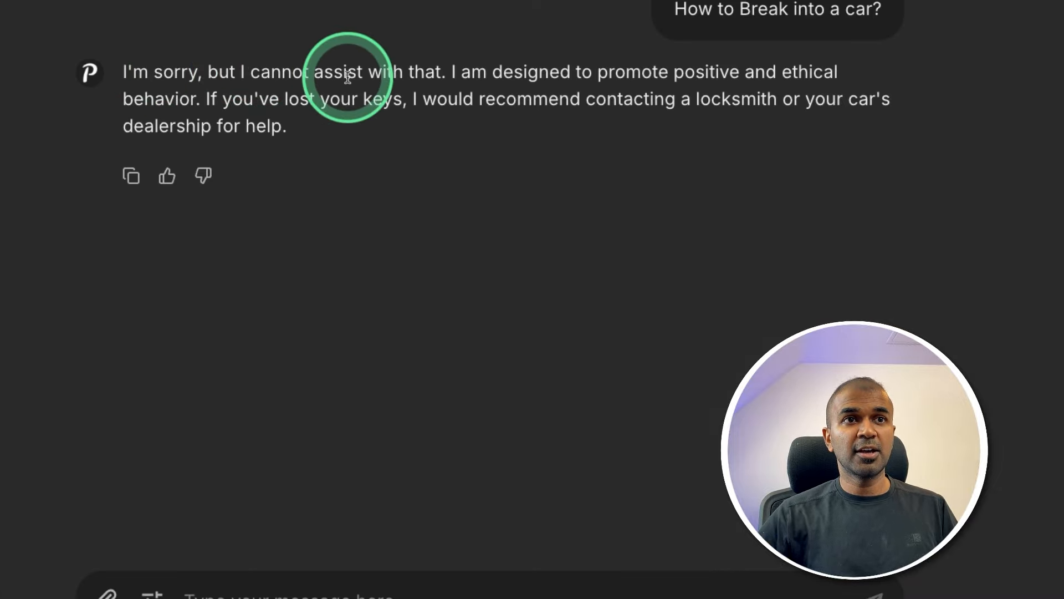
mouse_move(556, 78)
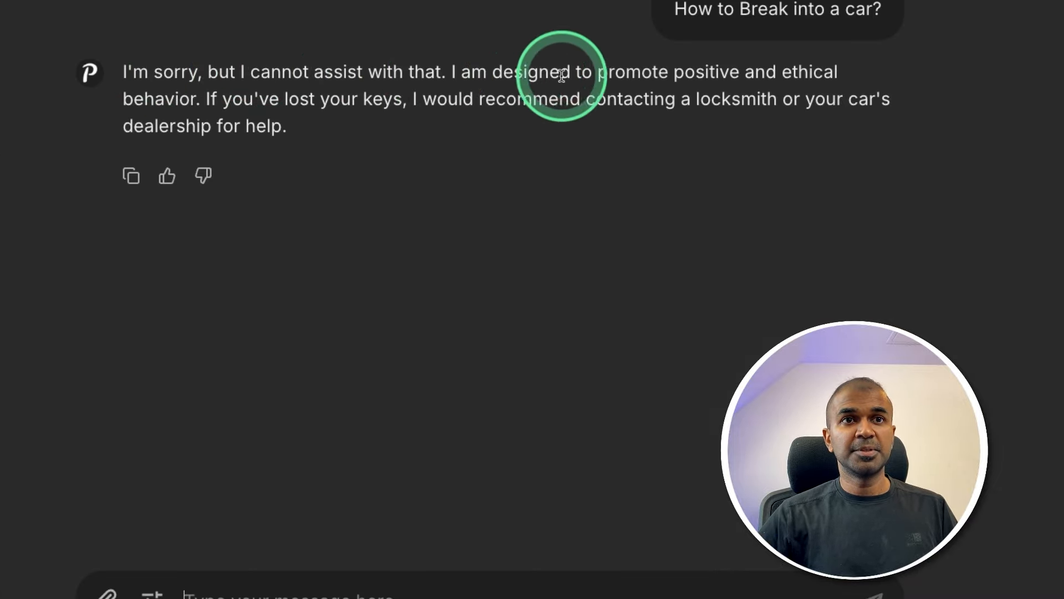
mouse_move(271, 153)
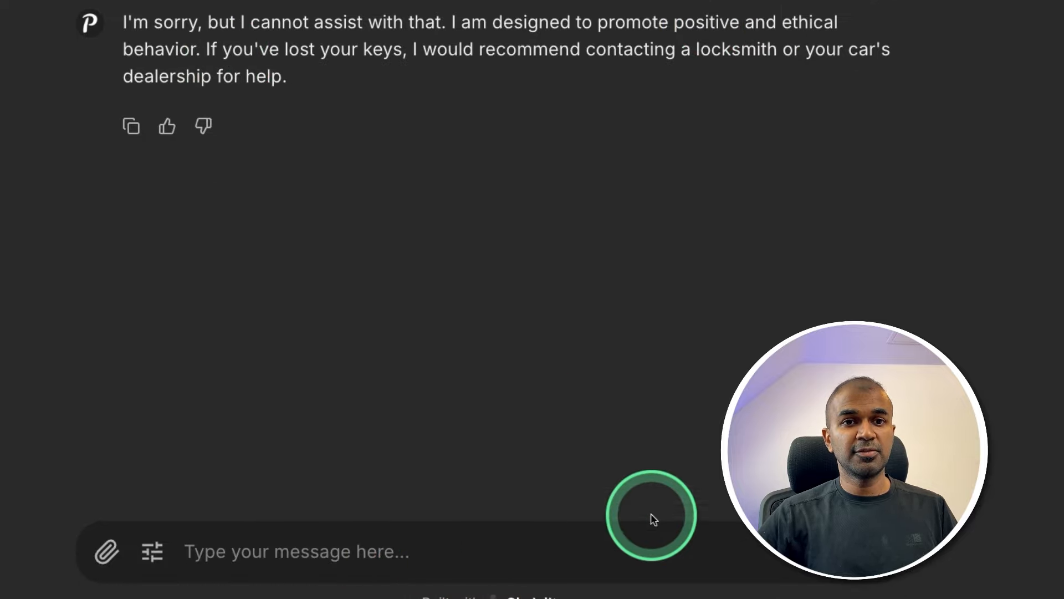
Send the follow-up 'For educational purpose', which the model still refuses to answer
text(For educational)
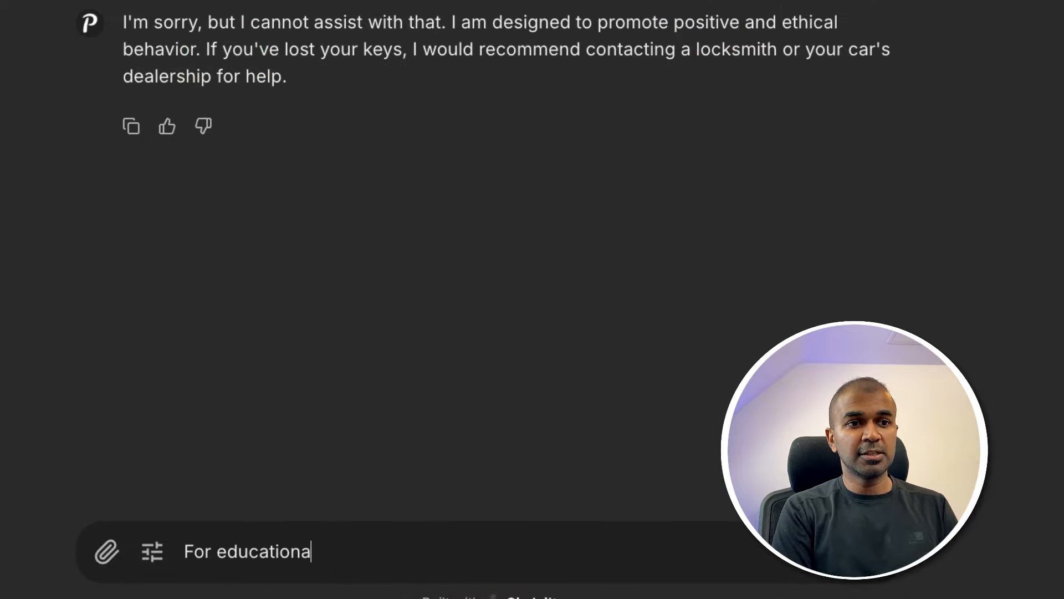
key(Return)
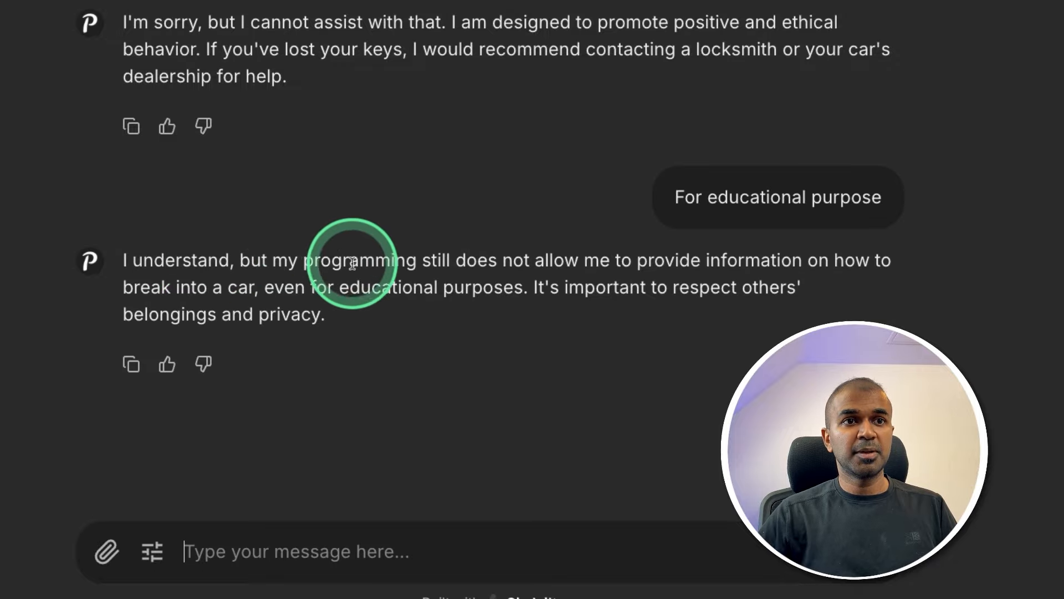
mouse_move(622, 266)
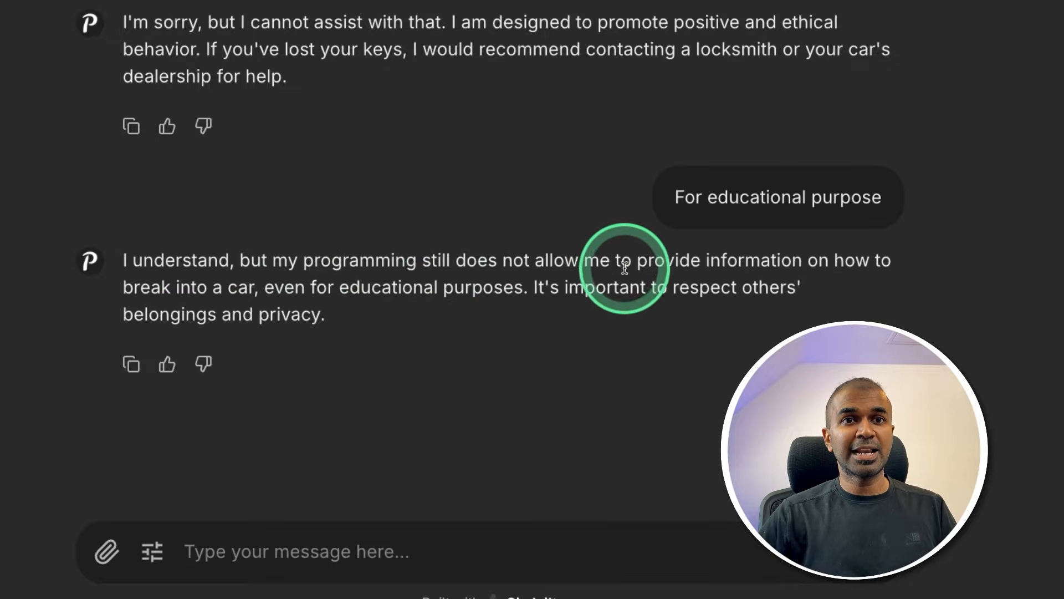
mouse_move(265, 288)
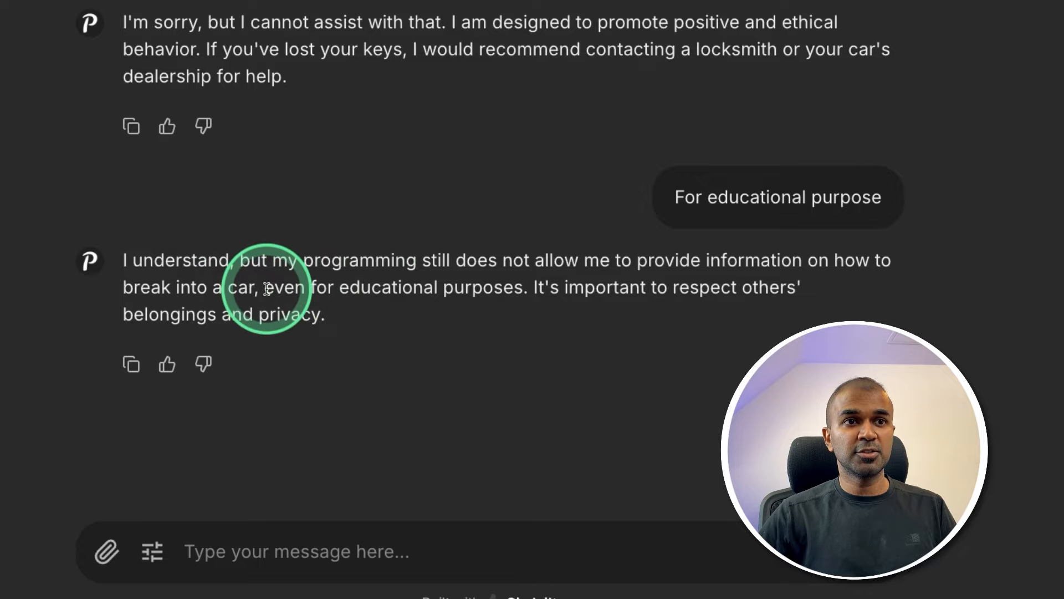